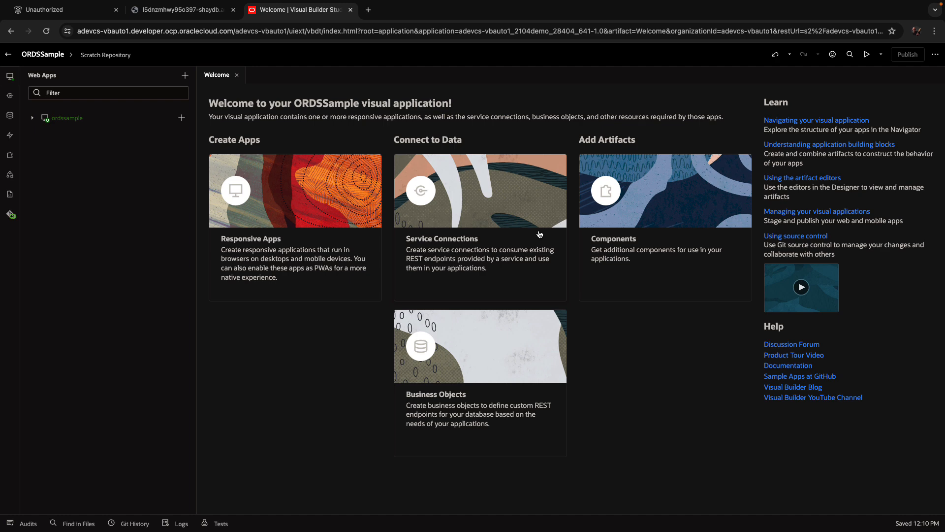
{"action": "mouse_move", "coordinate": [453, 245]}
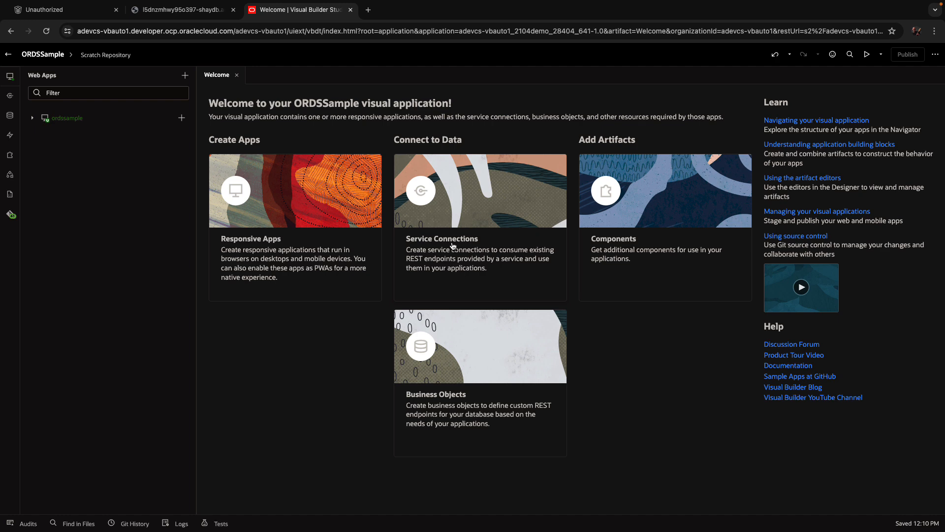
{"action": "mouse_move", "coordinate": [20, 108]}
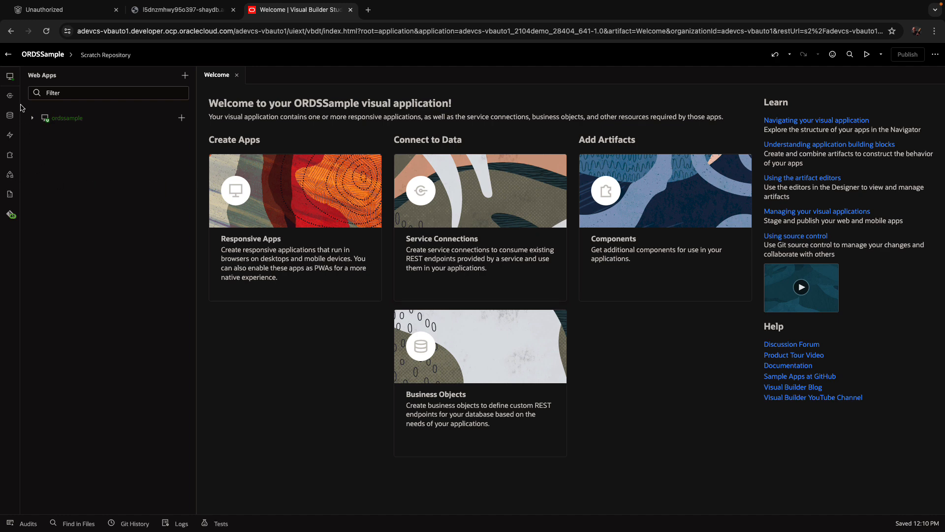
List the app's Backends and open the add menu offering Service Connection or Backend
{"action": "left_click", "coordinate": [10, 95]}
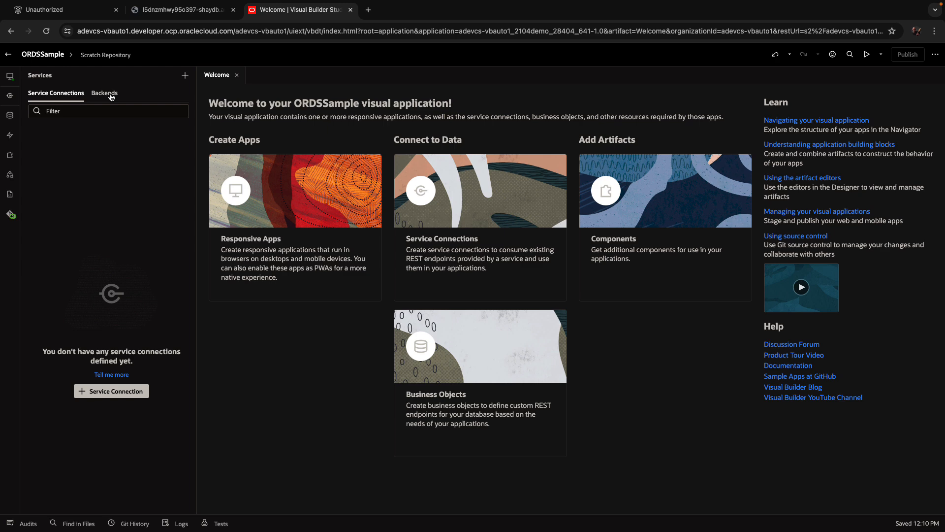
{"action": "left_click", "coordinate": [104, 94]}
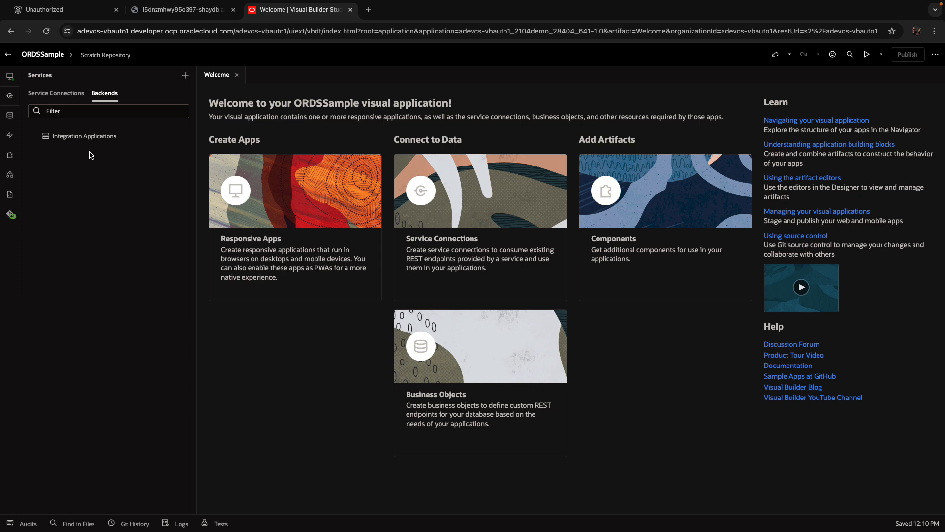
{"action": "left_click", "coordinate": [185, 77]}
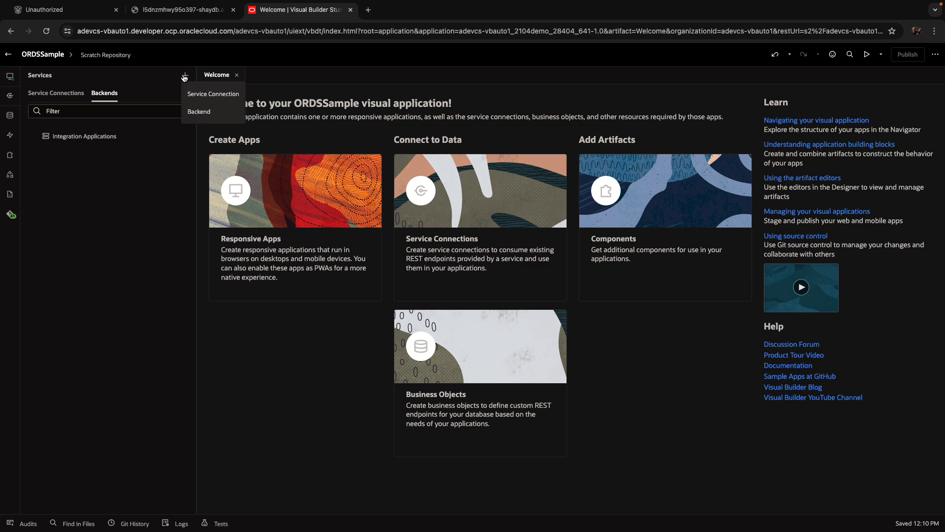
Start a Backend named ORDSHR and continue to its Instance URL settings
{"action": "left_click", "coordinate": [199, 111]}
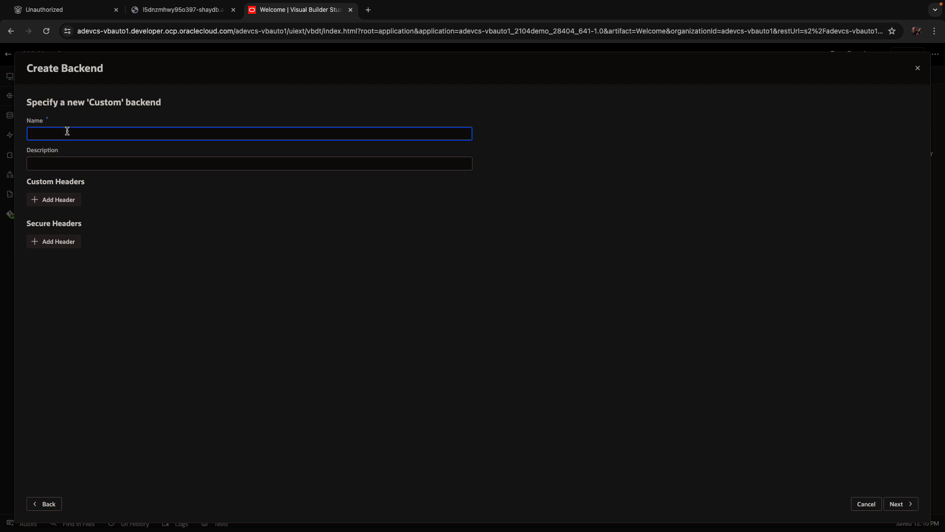
{"action": "type", "text": "ORDS"}
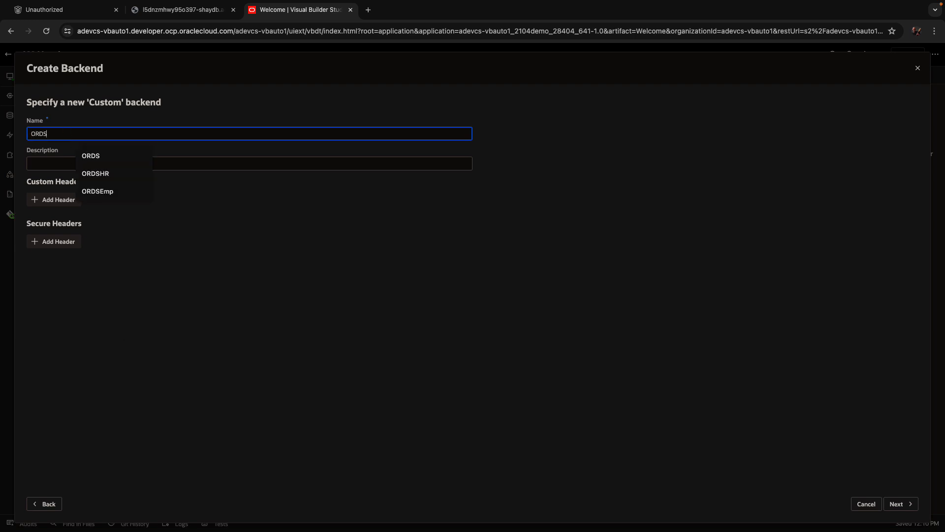
{"action": "left_click", "coordinate": [95, 174]}
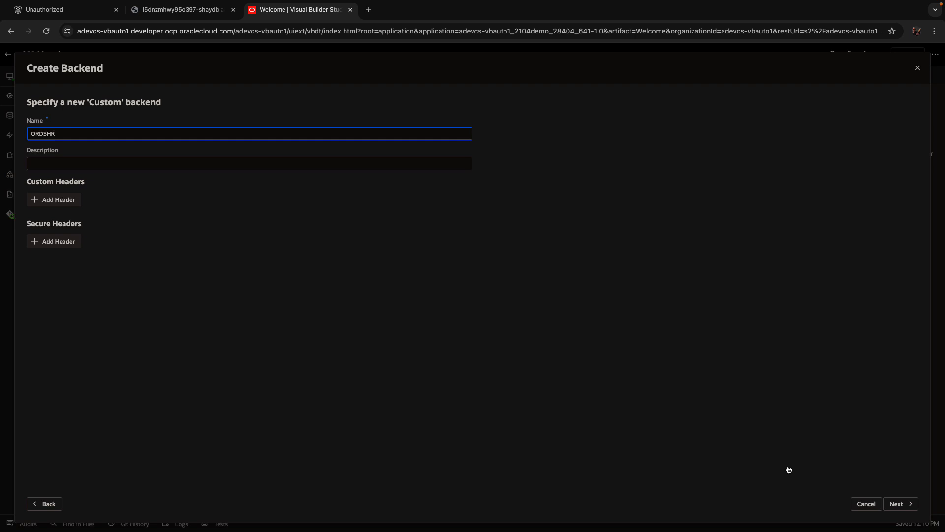
{"action": "left_click", "coordinate": [898, 503]}
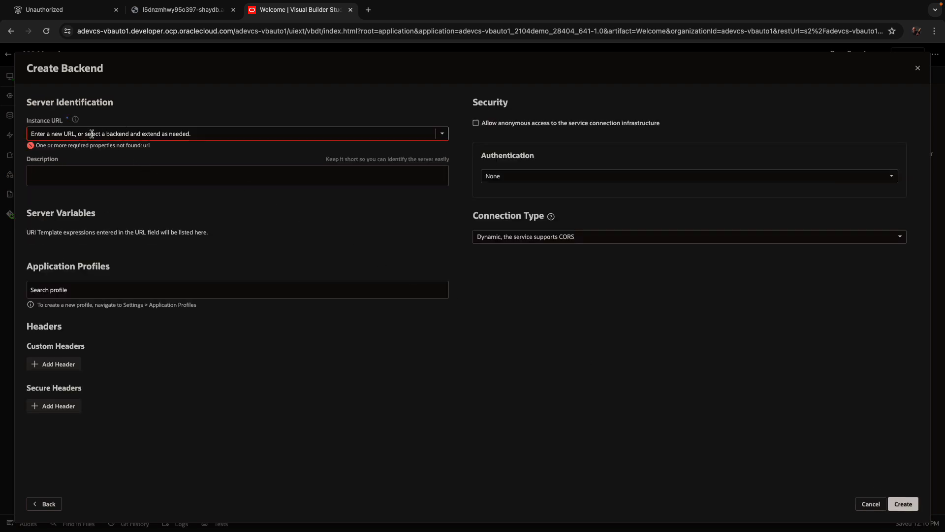
{"action": "left_click", "coordinate": [57, 10]}
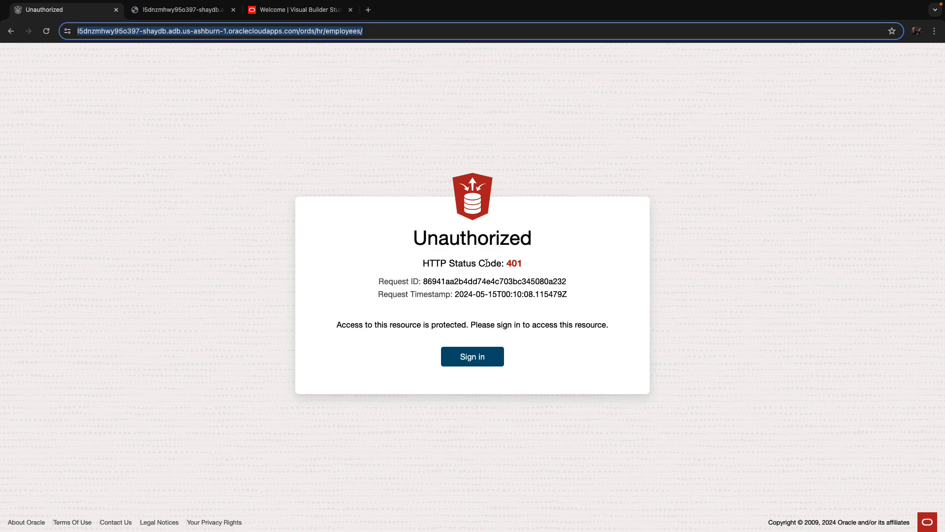
{"action": "mouse_move", "coordinate": [526, 267]}
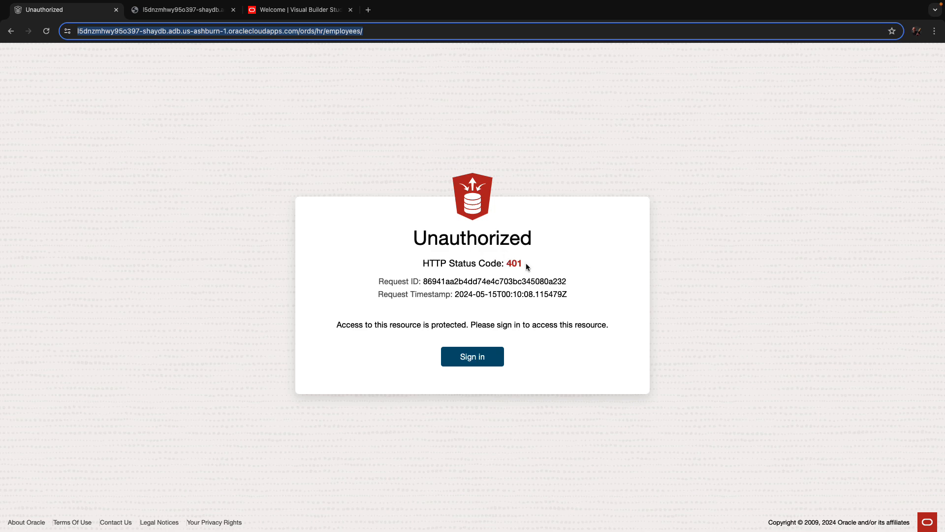
{"action": "mouse_move", "coordinate": [295, 10]}
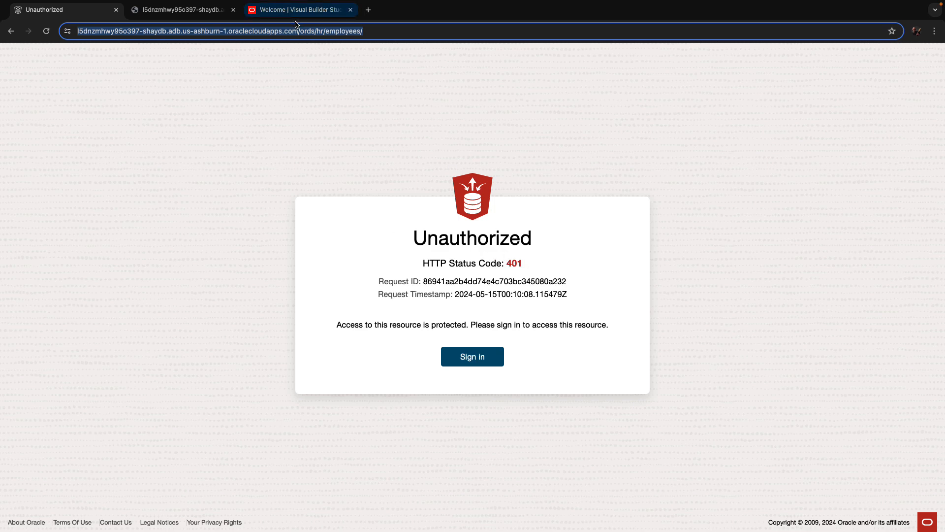
Set the Instance URL to the ORDS address, trimmed from /ords/hr/employees to /ords/hr
{"action": "left_click", "coordinate": [300, 10]}
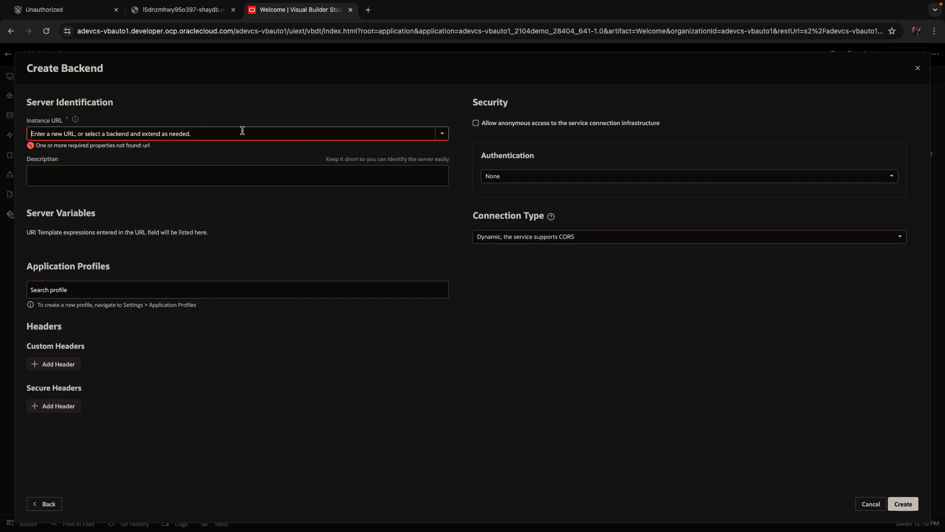
{"action": "type", "text": "https://l5dnzmhwy95o397-shaydb.adb.us-ashburn-1.oraclecloudapps.com/ords/hr/employees/"}
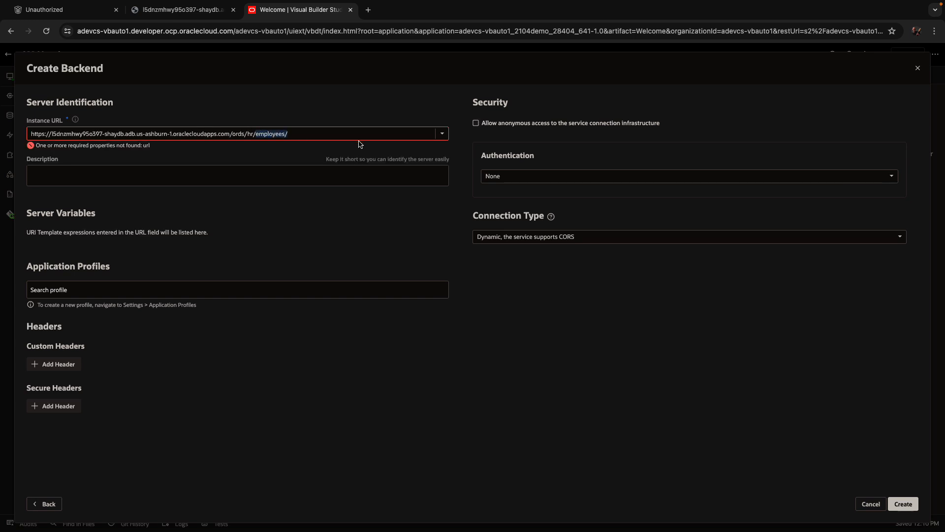
{"action": "key", "text": "Backspace"}
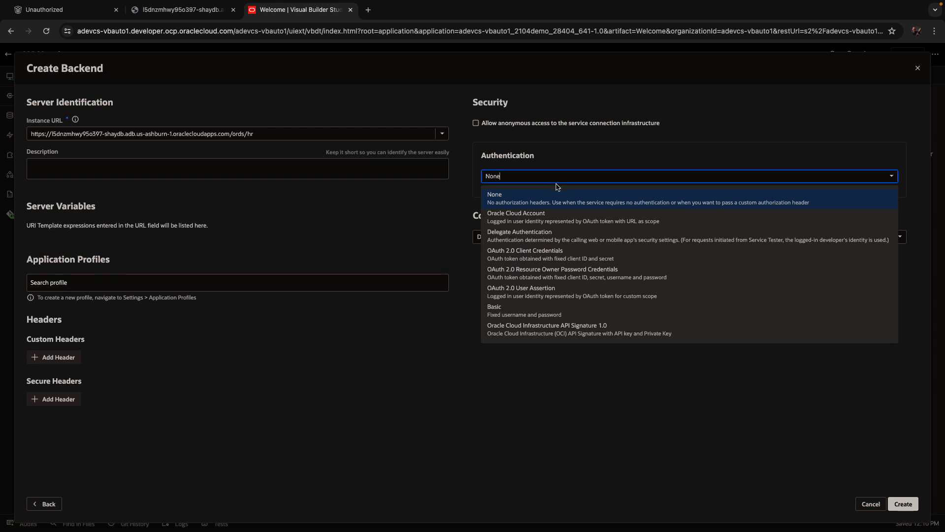
{"action": "mouse_move", "coordinate": [552, 309]}
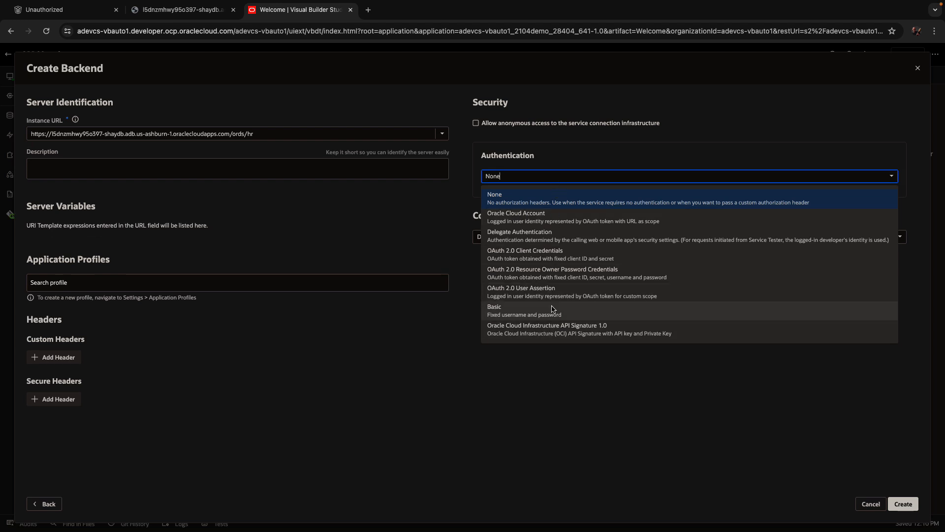
{"action": "mouse_move", "coordinate": [558, 254]}
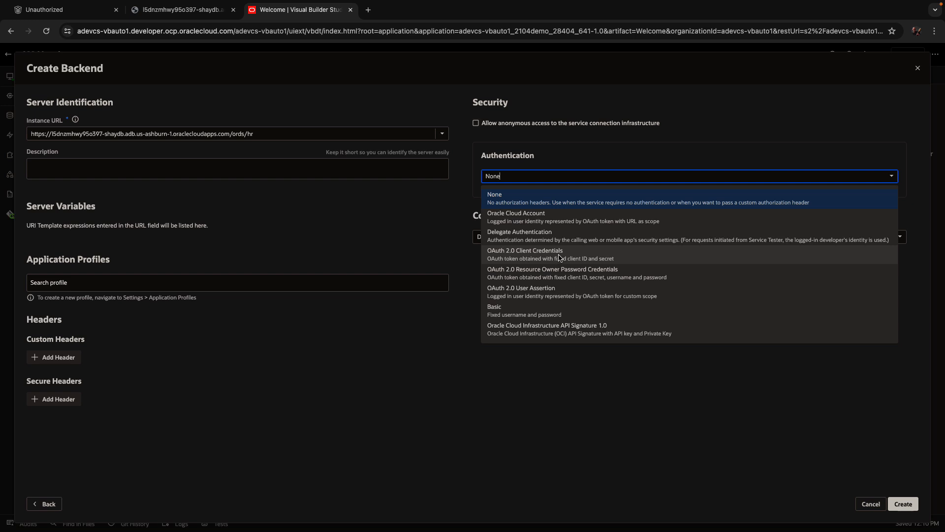
Use OAuth 2.0 Client Credentials with saved client ID and secret and the /ords/hr/oauth/token Token URL
{"action": "left_click", "coordinate": [526, 250]}
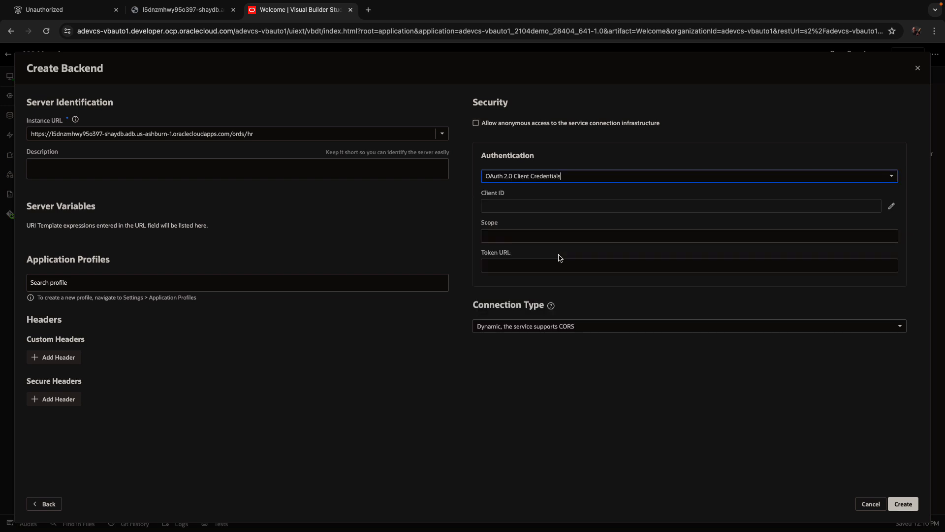
{"action": "mouse_move", "coordinate": [548, 206]}
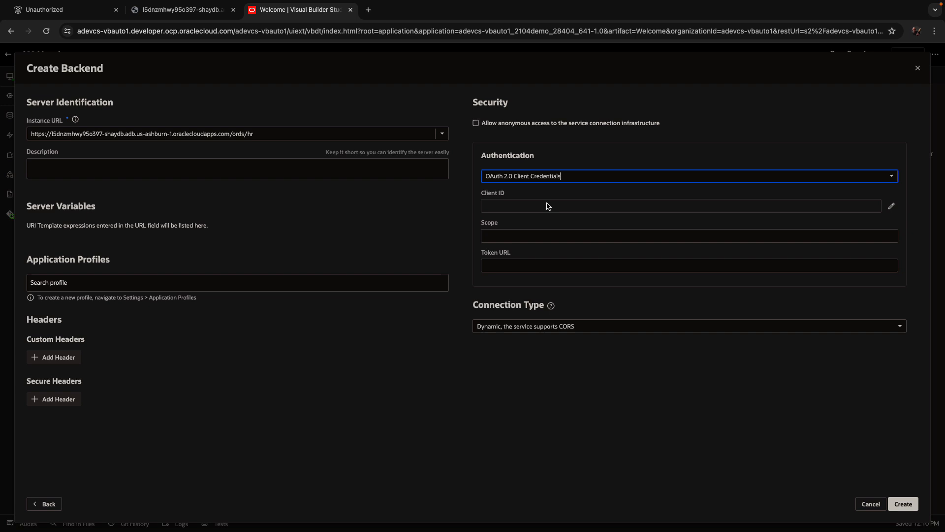
{"action": "left_click", "coordinate": [892, 206]}
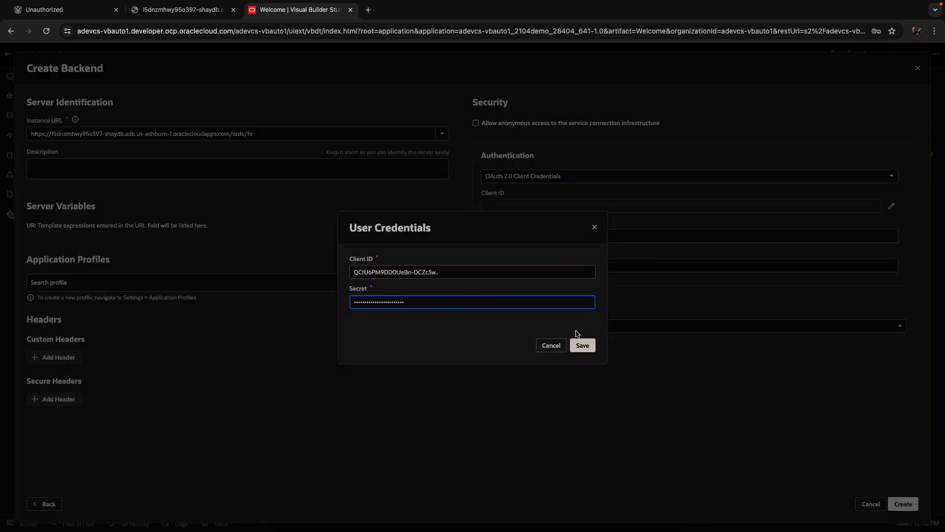
{"action": "left_click", "coordinate": [581, 344]}
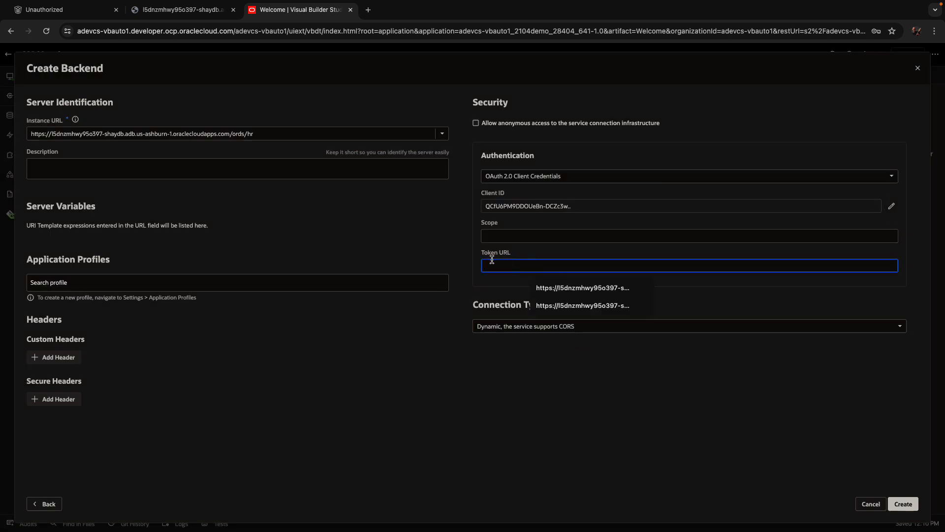
{"action": "mouse_move", "coordinate": [127, 206]}
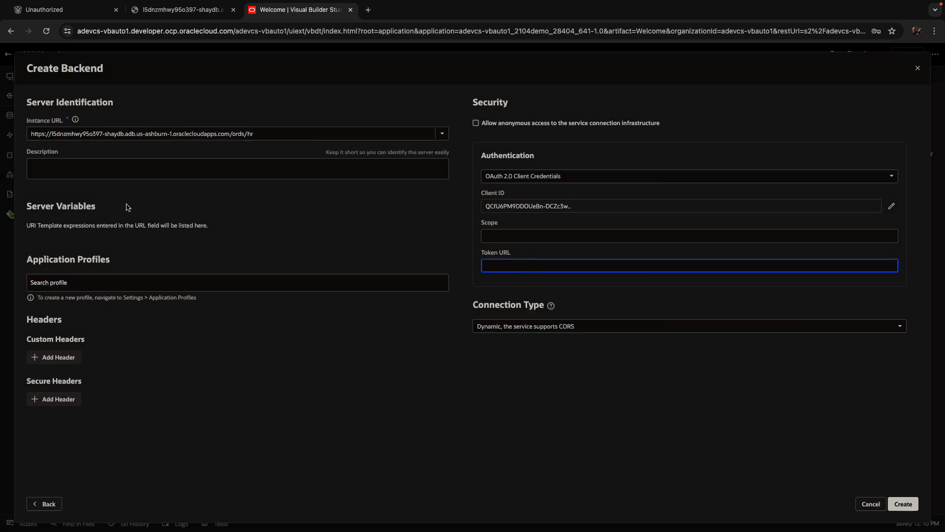
{"action": "type", "text": "https://l5dnzmhwy95o397-shaydb.adb.us-ashburn-1.oraclecloudapps.com/ords/hr/oauth/token"}
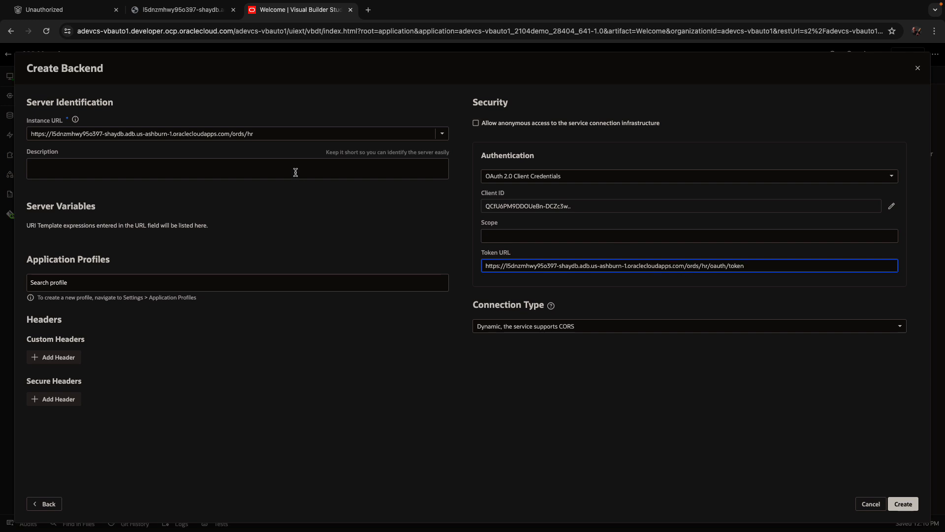
{"action": "mouse_move", "coordinate": [717, 265]}
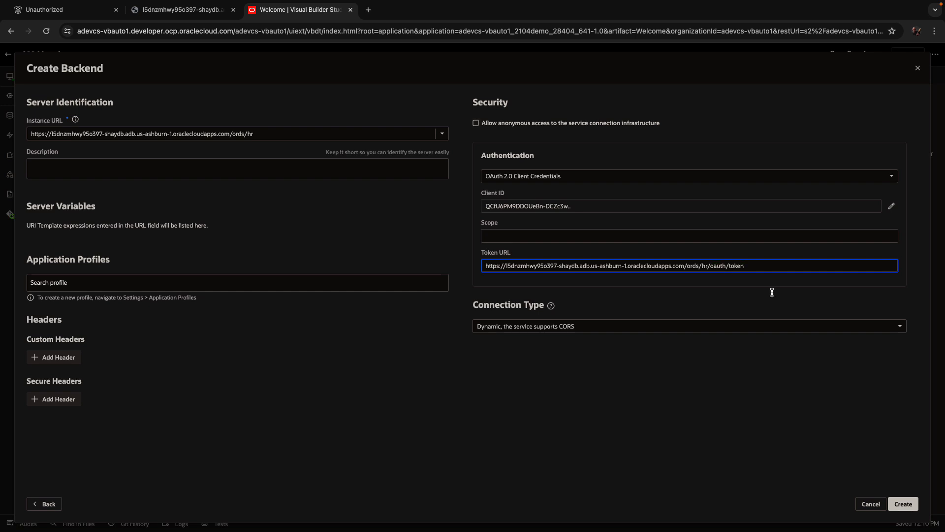
{"action": "mouse_move", "coordinate": [873, 428]}
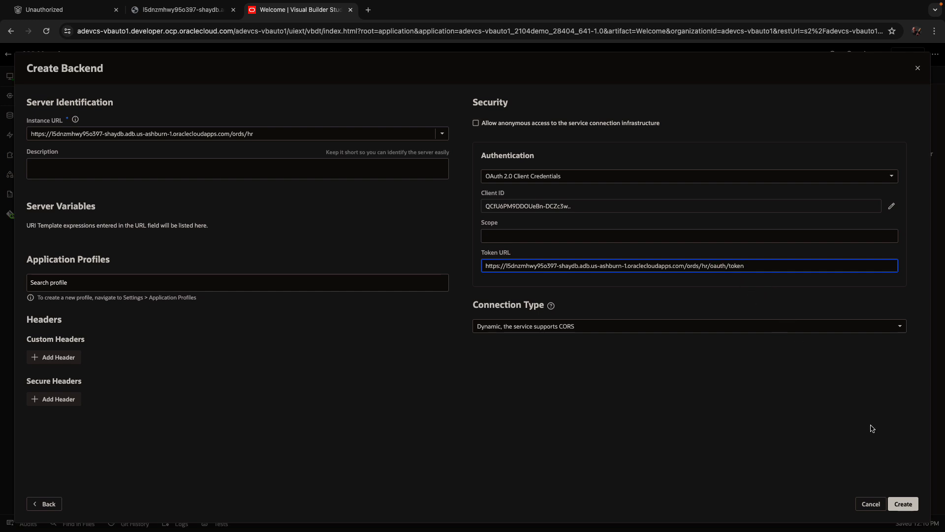
{"action": "mouse_move", "coordinate": [907, 482]}
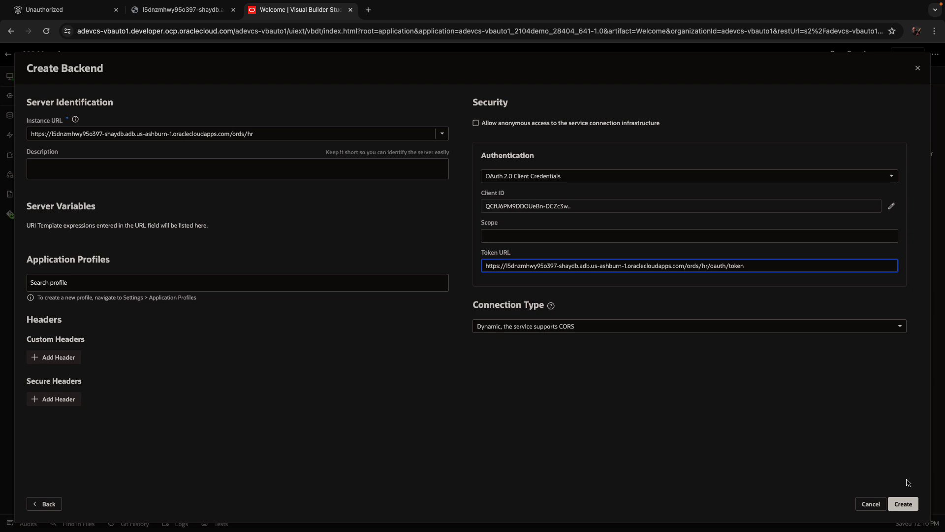
Create the ORDSHR backend, then begin an Employees service connection defined by specification
{"action": "left_click", "coordinate": [902, 503]}
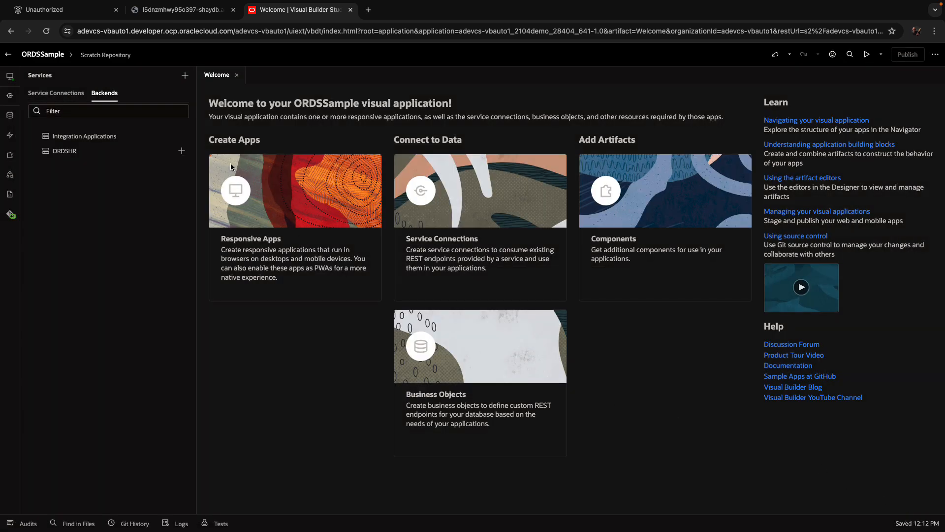
{"action": "left_click", "coordinate": [56, 93]}
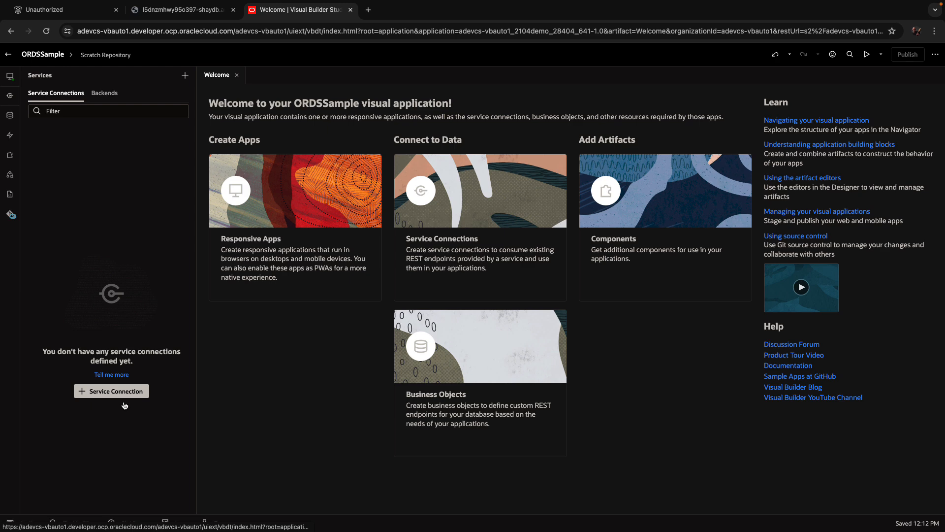
{"action": "left_click", "coordinate": [112, 391]}
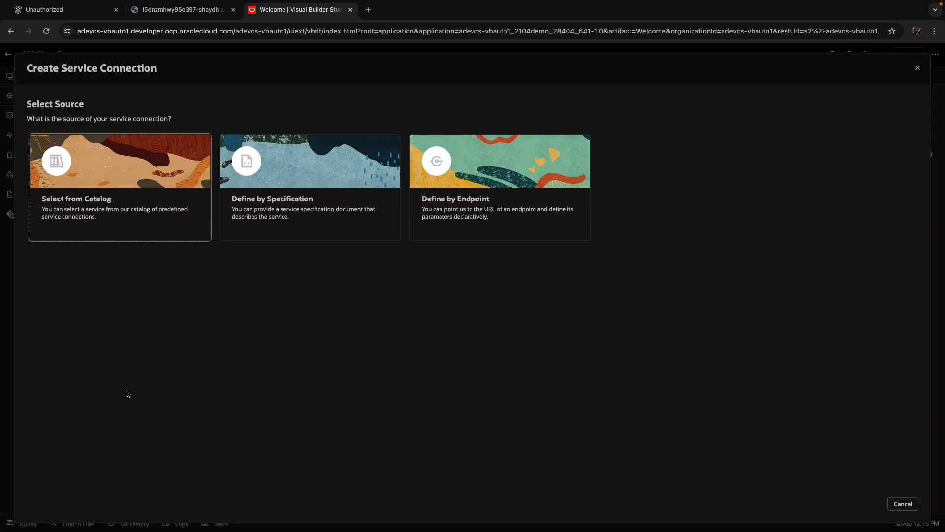
{"action": "mouse_move", "coordinate": [493, 182]}
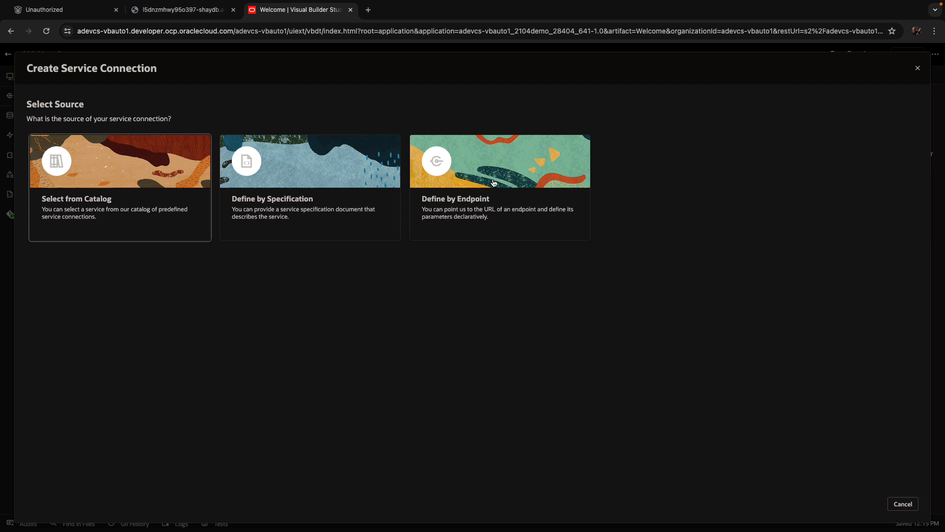
{"action": "mouse_move", "coordinate": [359, 194]}
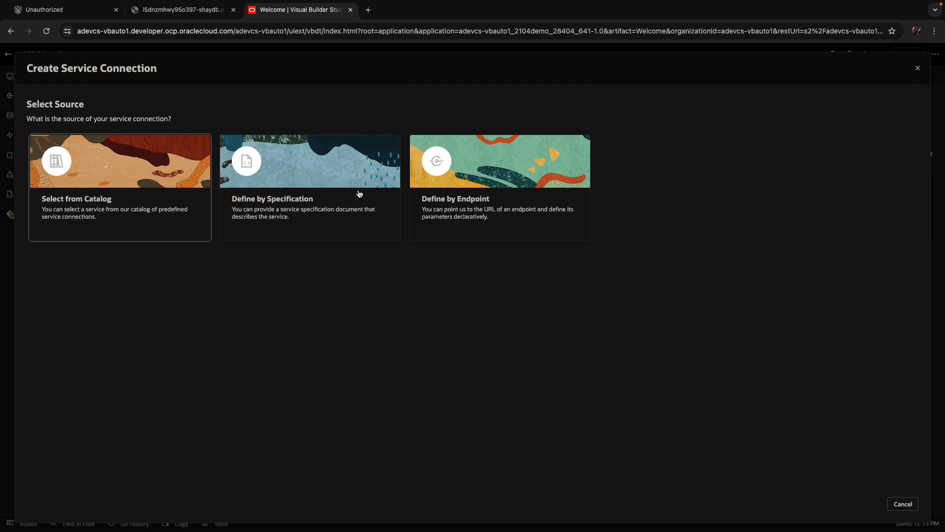
{"action": "mouse_move", "coordinate": [317, 198]}
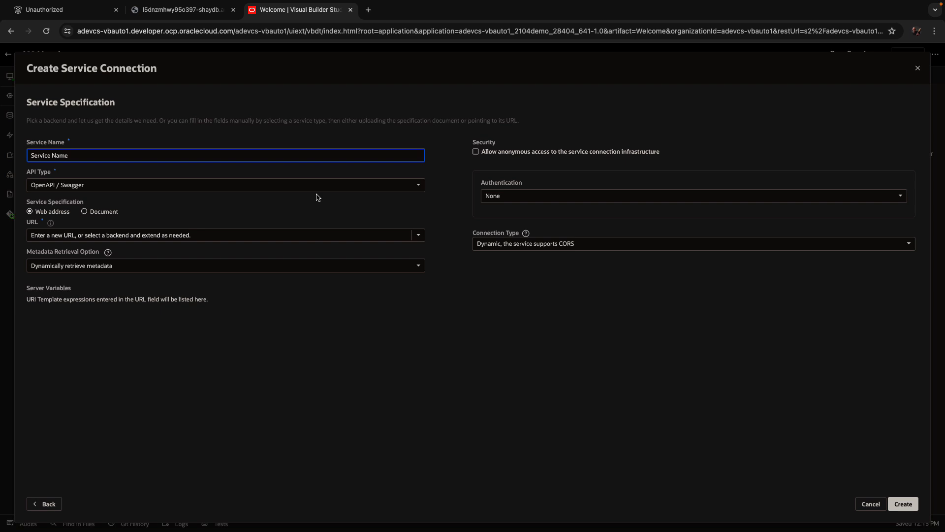
{"action": "type", "text": "Employees"}
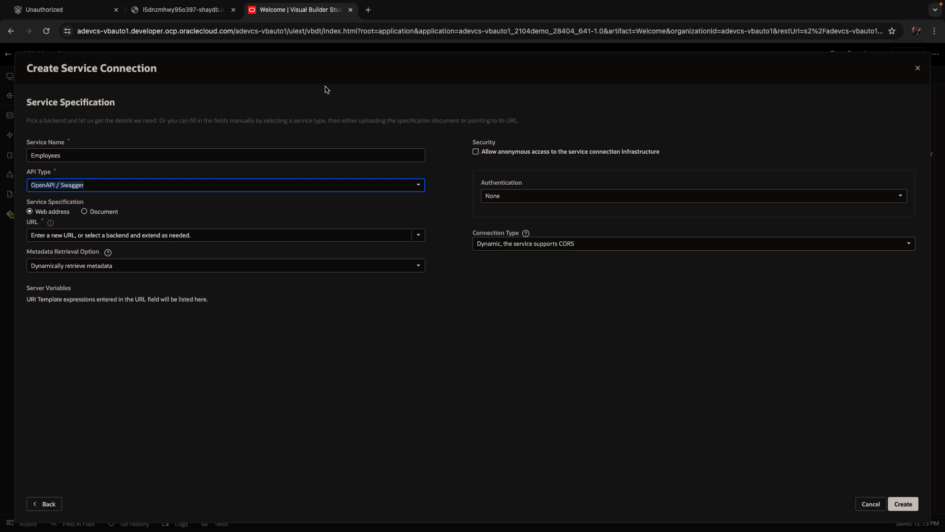
{"action": "left_click", "coordinate": [180, 9]}
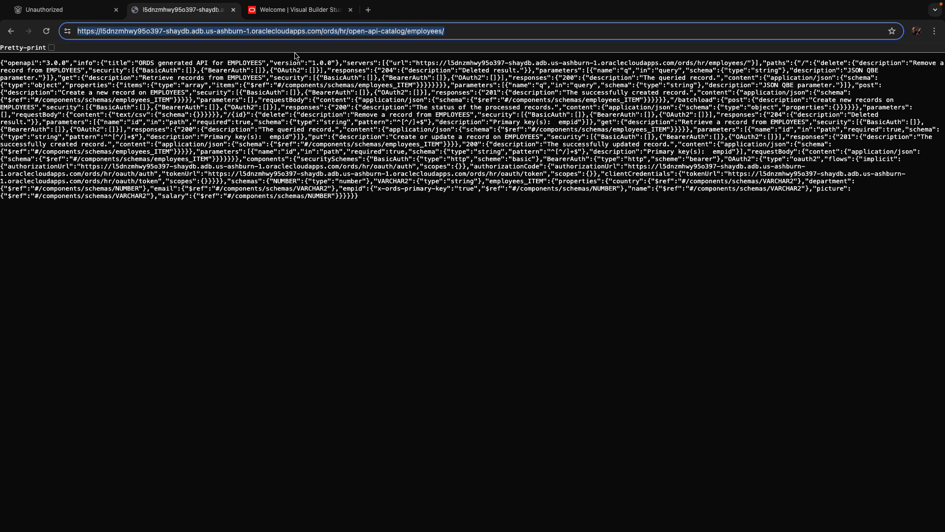
{"action": "mouse_move", "coordinate": [344, 31]}
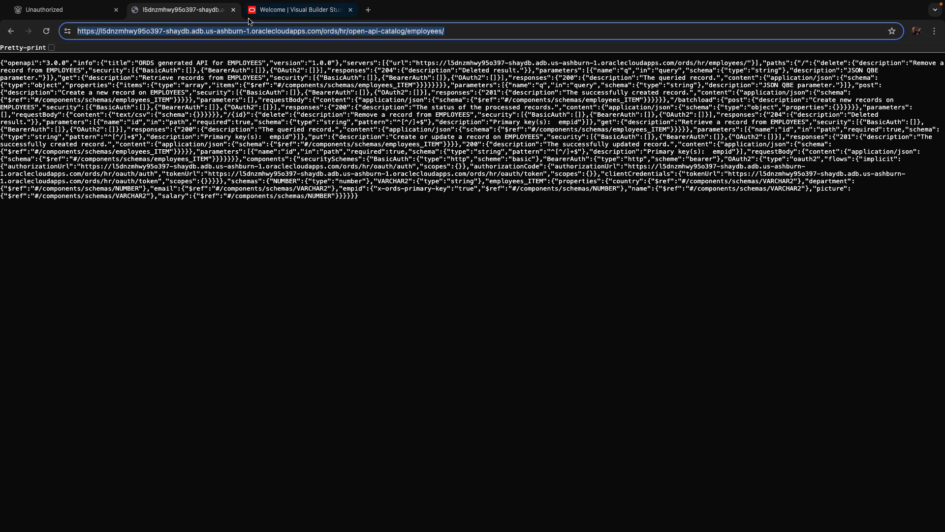
Copy the open-api-catalog/employees URL from the ORDS tab and return to Visual Builder
{"action": "left_click", "coordinate": [298, 10]}
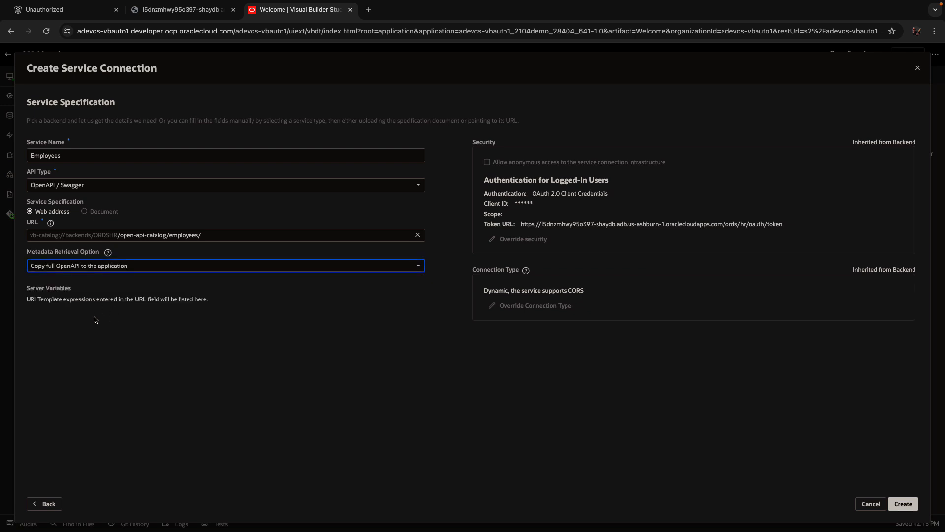
{"action": "mouse_move", "coordinate": [648, 266]}
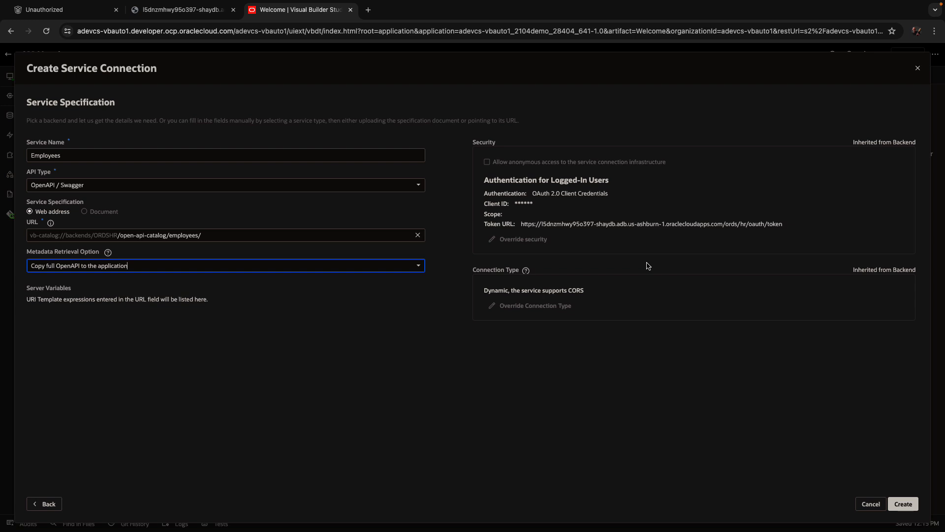
Use the employees catalog URL, copy the full OpenAPI, and submit Create
{"action": "left_click", "coordinate": [903, 503]}
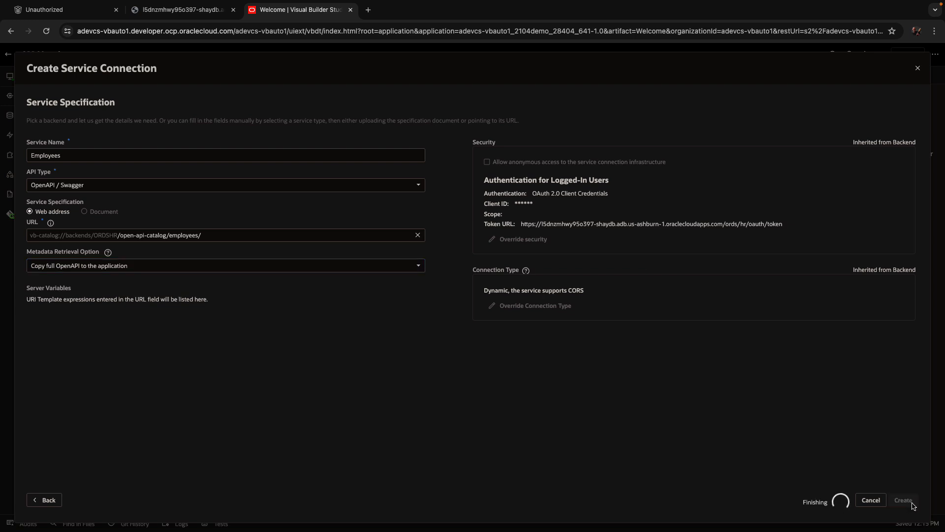
{"action": "left_click", "coordinate": [903, 499]}
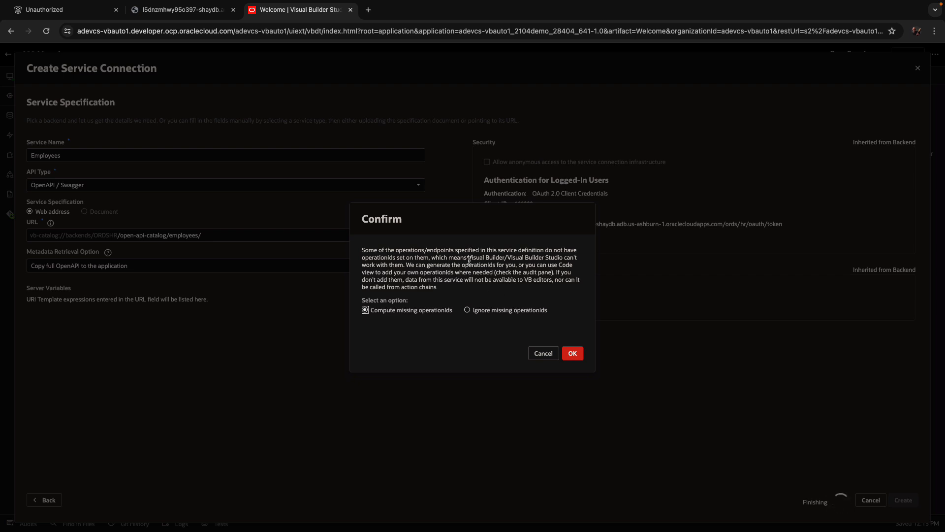
{"action": "mouse_move", "coordinate": [448, 333]}
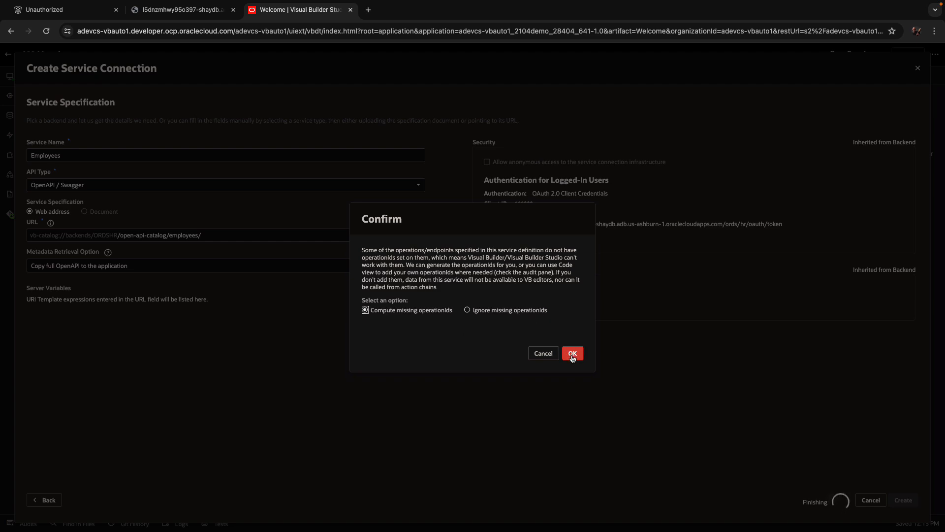
Confirm computing missing operationIds, then review the Servers and Source tabs
{"action": "left_click", "coordinate": [572, 352]}
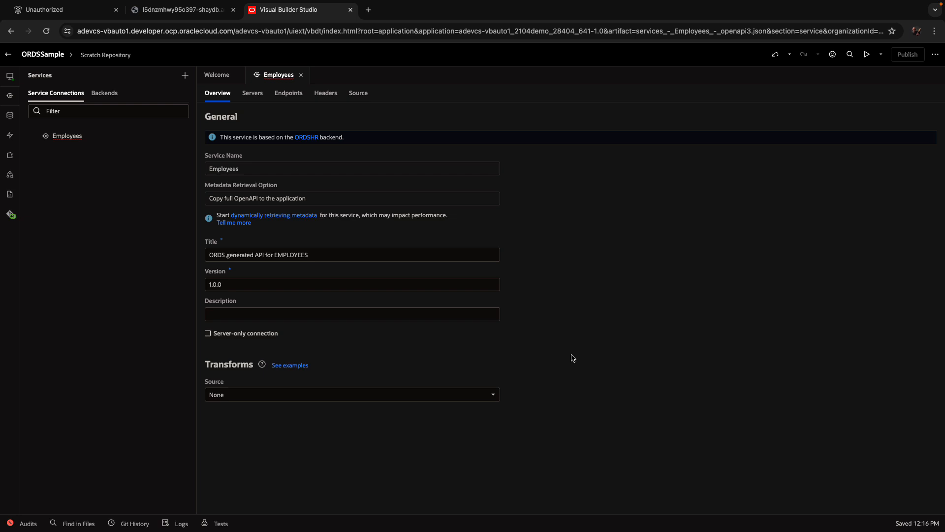
{"action": "mouse_move", "coordinate": [288, 94]}
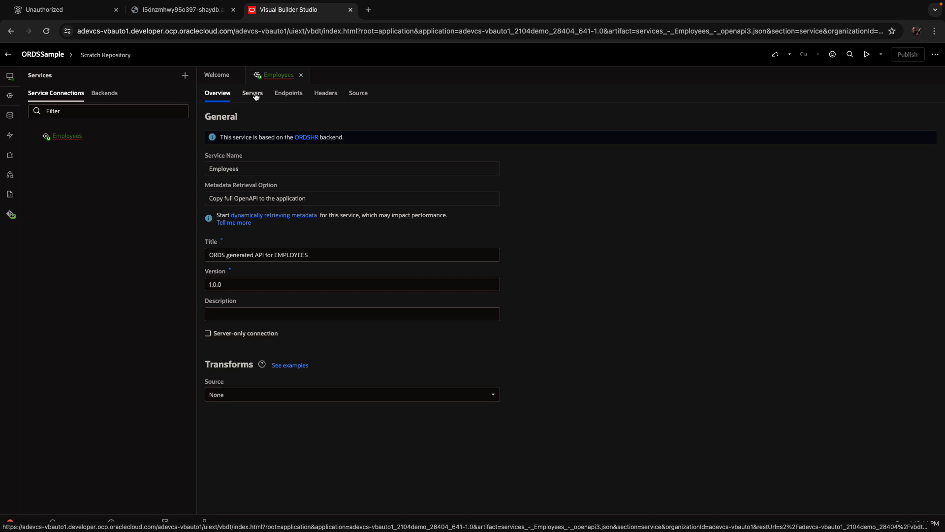
{"action": "left_click", "coordinate": [252, 93]}
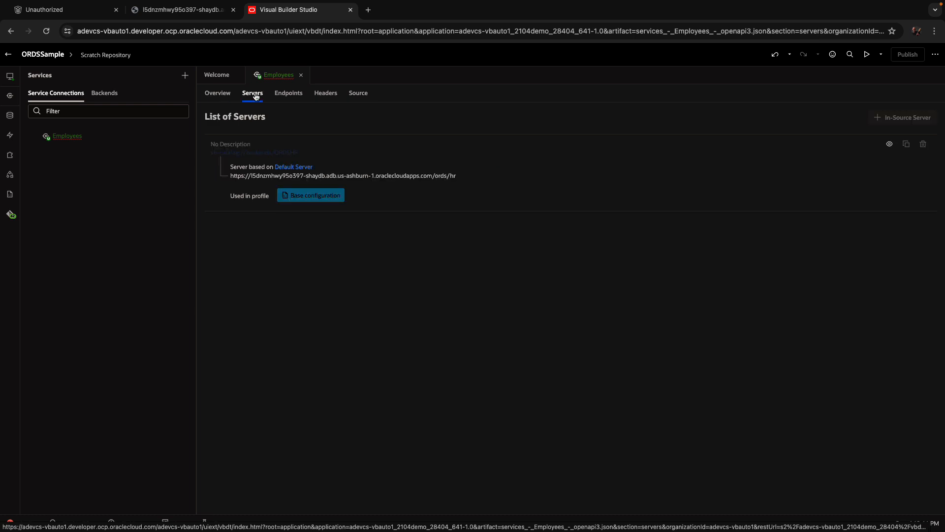
{"action": "left_click", "coordinate": [357, 93]}
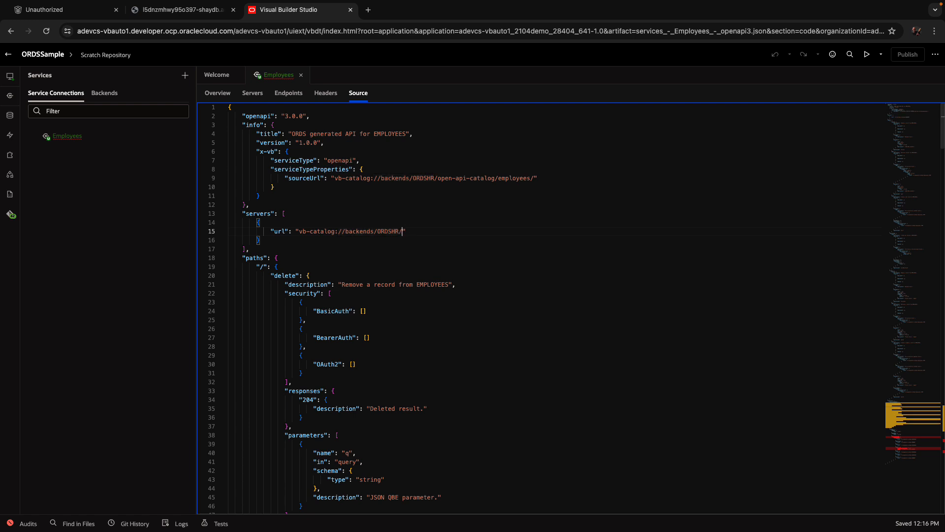
Change the servers url to vb-catalog://backends/ORDSHR/employees/
{"action": "type", "text": "employees"}
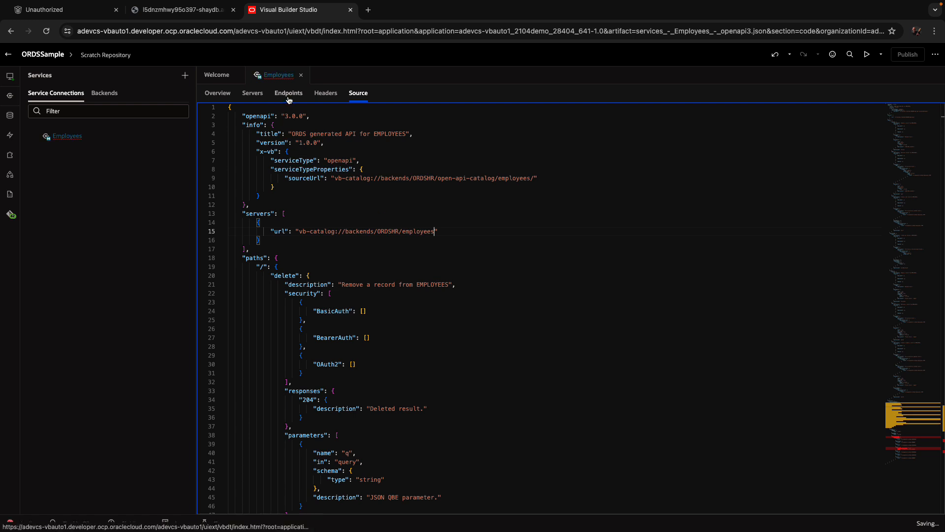
Send a test request on the Get Many endpoint, returning 200 OK with employee records
{"action": "left_click", "coordinate": [288, 93]}
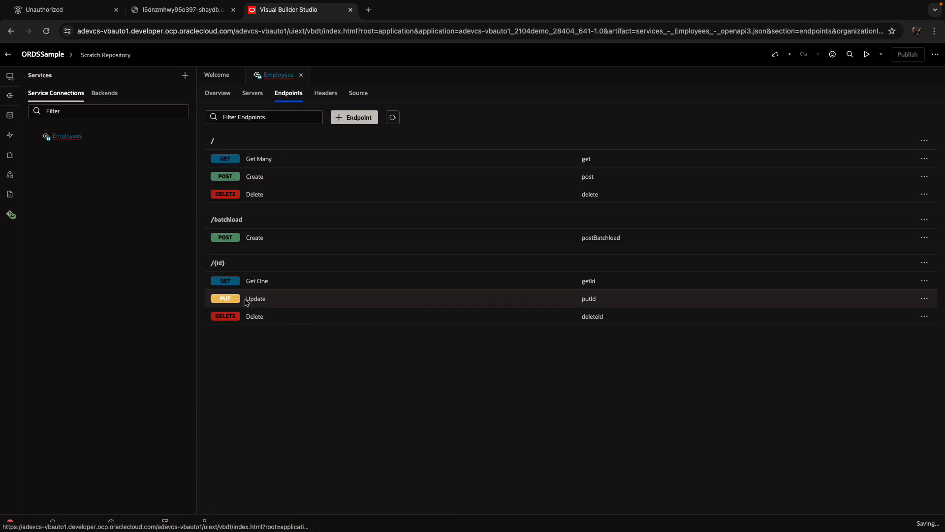
{"action": "left_click", "coordinate": [258, 158]}
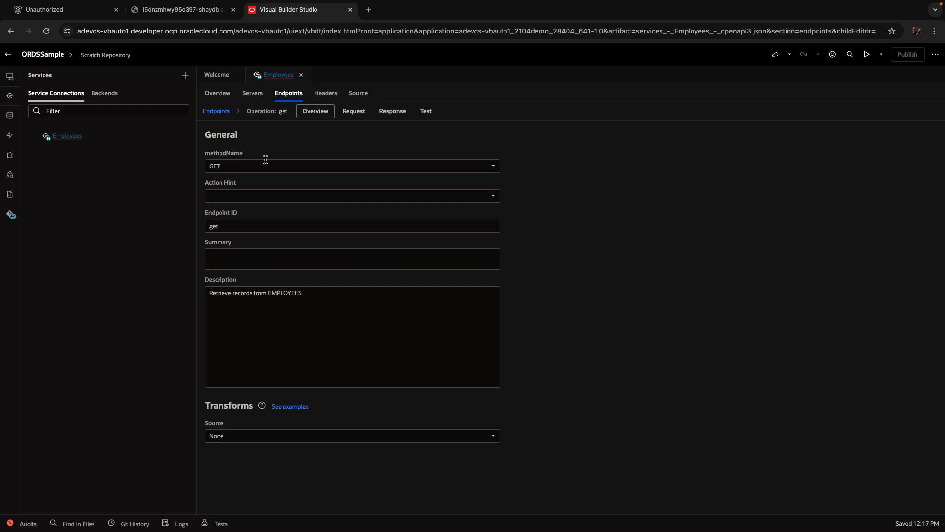
{"action": "left_click", "coordinate": [425, 111]}
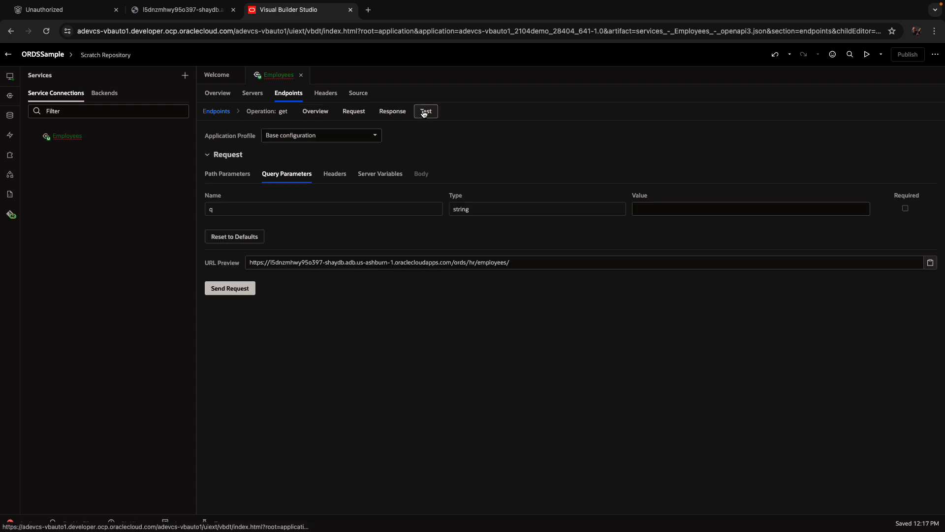
{"action": "left_click", "coordinate": [229, 288]}
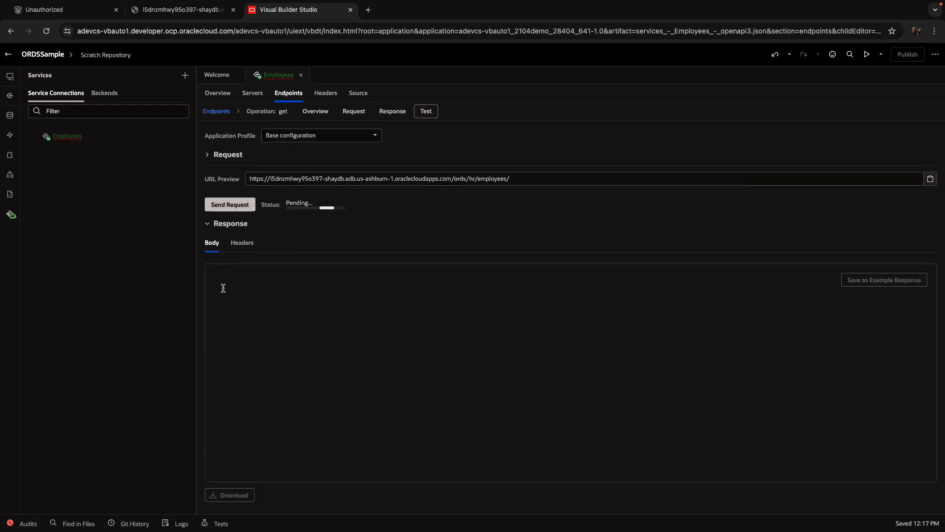
{"action": "left_click", "coordinate": [230, 205]}
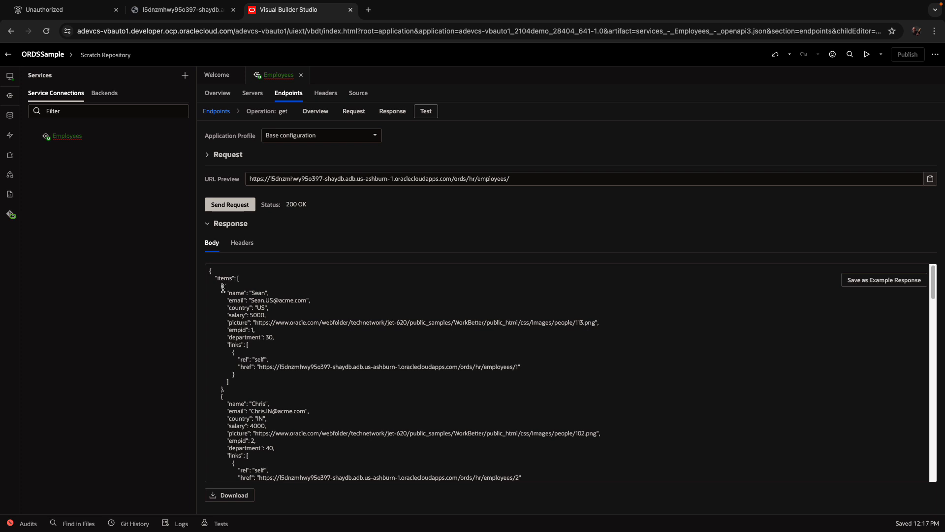
{"action": "mouse_move", "coordinate": [252, 93]}
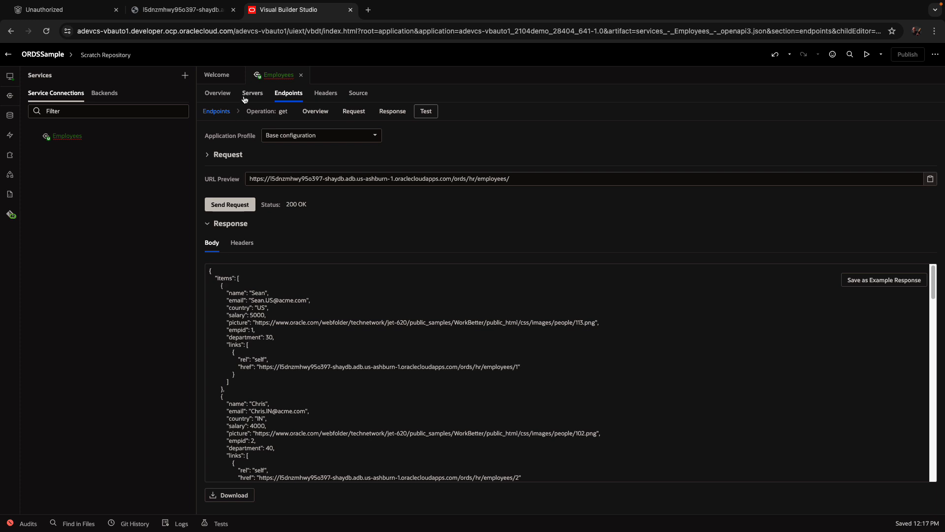
Create a new transforms file ORDStransform.js with the filter function for the Employees service
{"action": "left_click", "coordinate": [217, 93]}
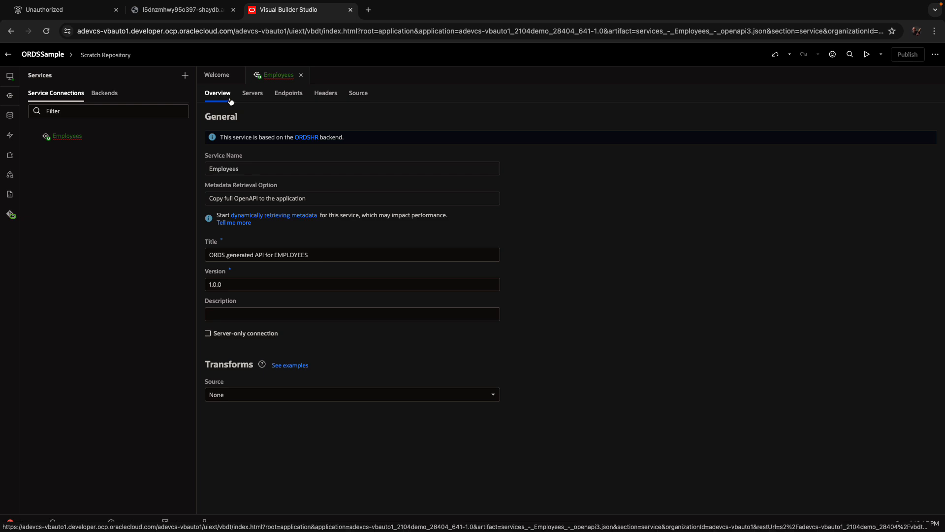
{"action": "mouse_move", "coordinate": [256, 378]}
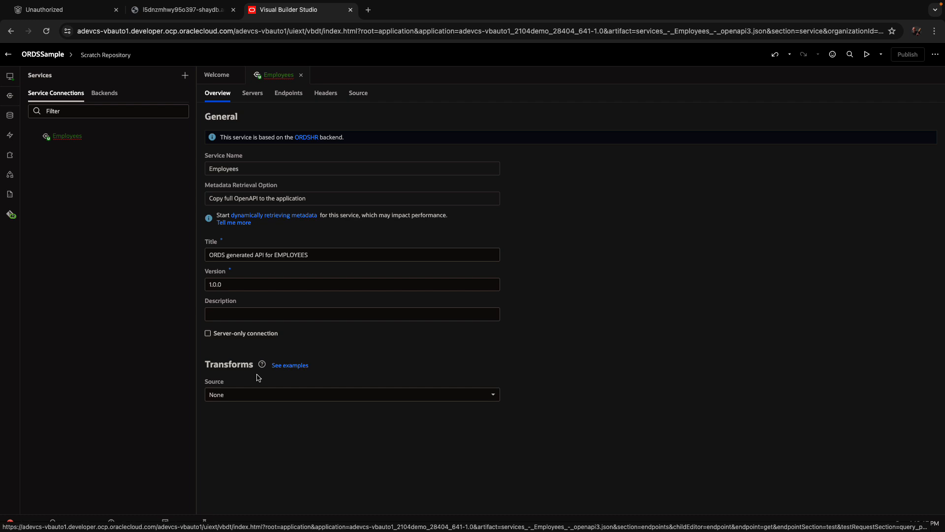
{"action": "left_click", "coordinate": [351, 395]}
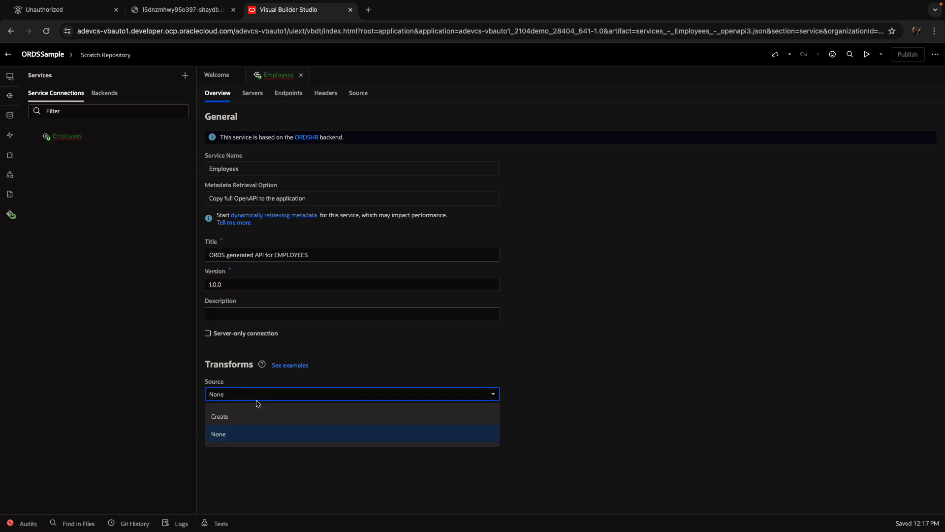
{"action": "left_click", "coordinate": [220, 415]}
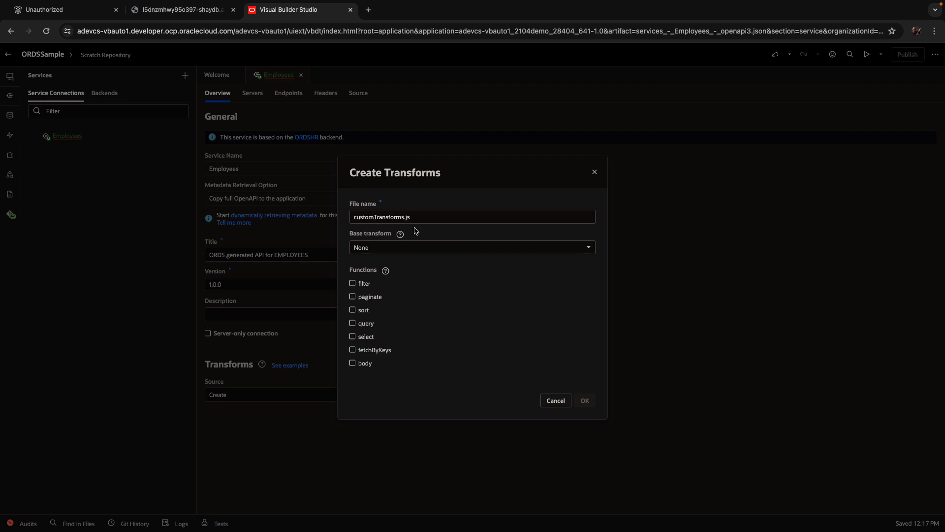
{"action": "left_click", "coordinate": [472, 217]}
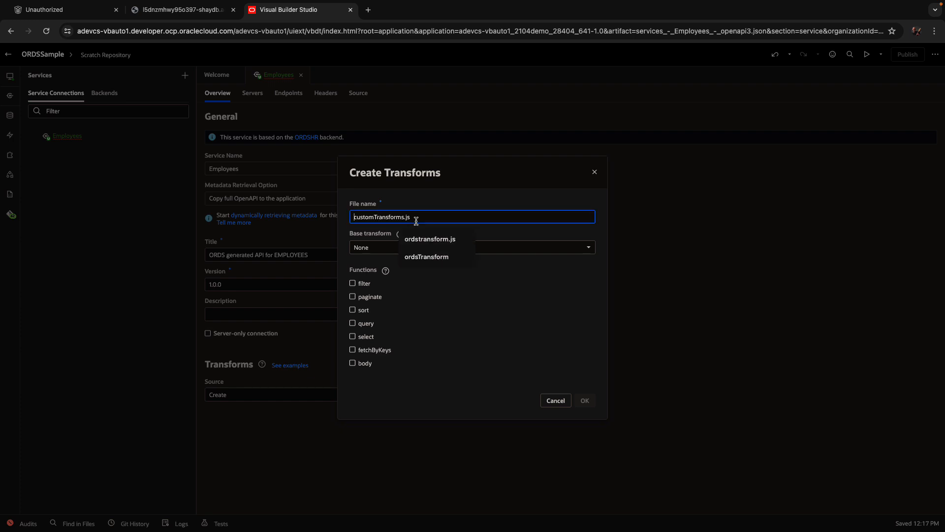
{"action": "type", "text": "ORDStra"}
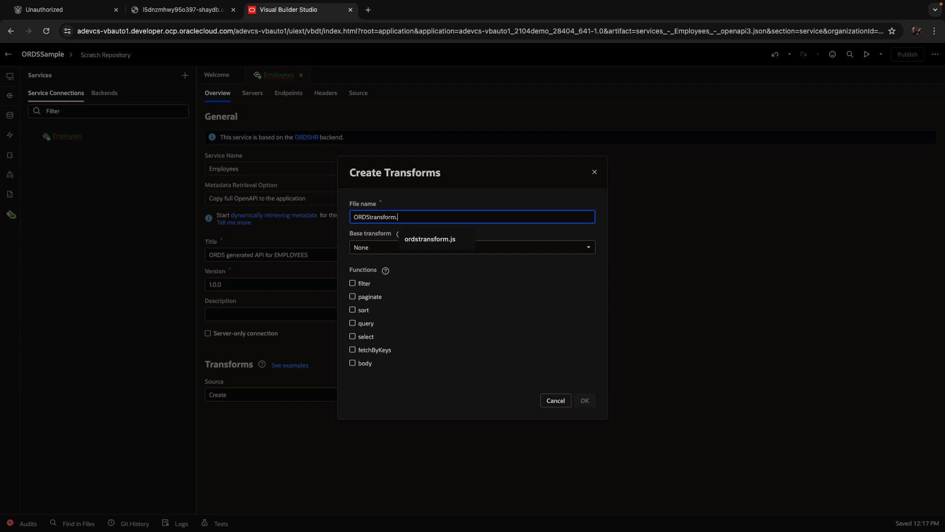
{"action": "left_click", "coordinate": [430, 239]}
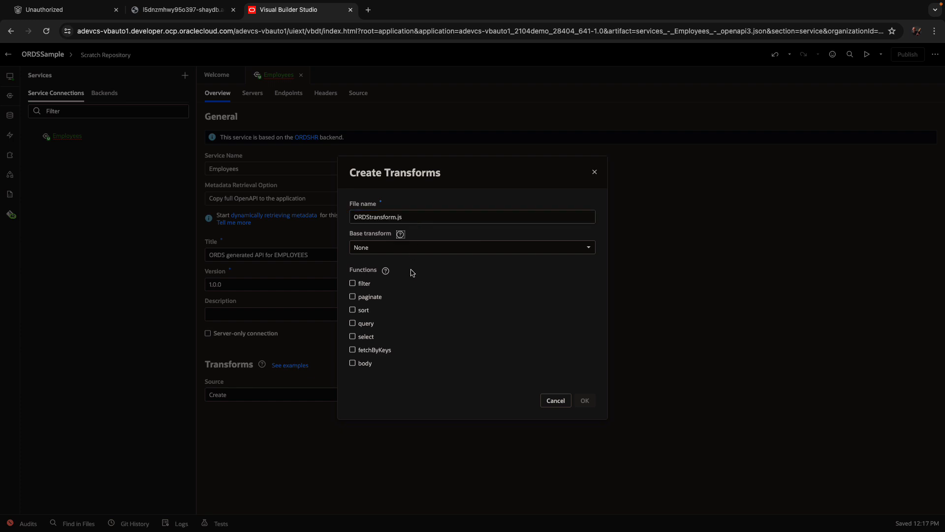
{"action": "left_click", "coordinate": [353, 283]}
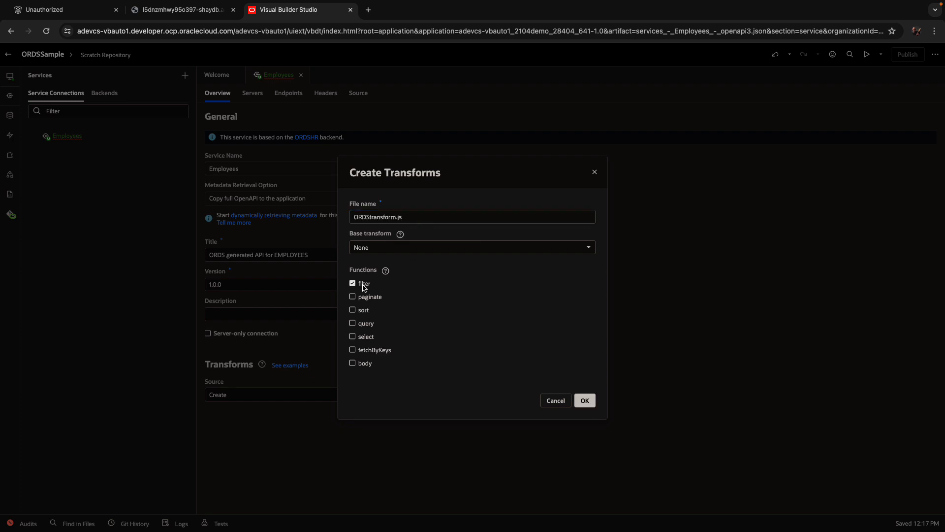
{"action": "mouse_move", "coordinate": [492, 333]}
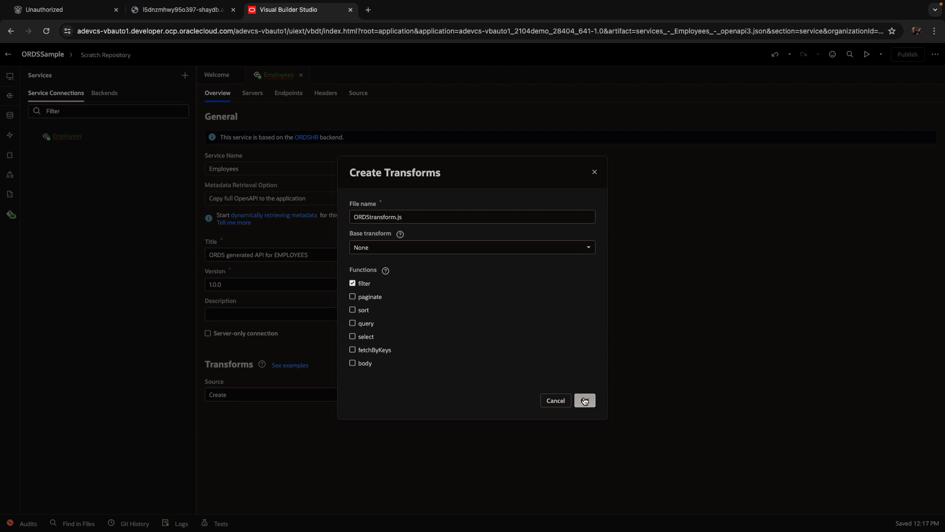
{"action": "left_click", "coordinate": [584, 401]}
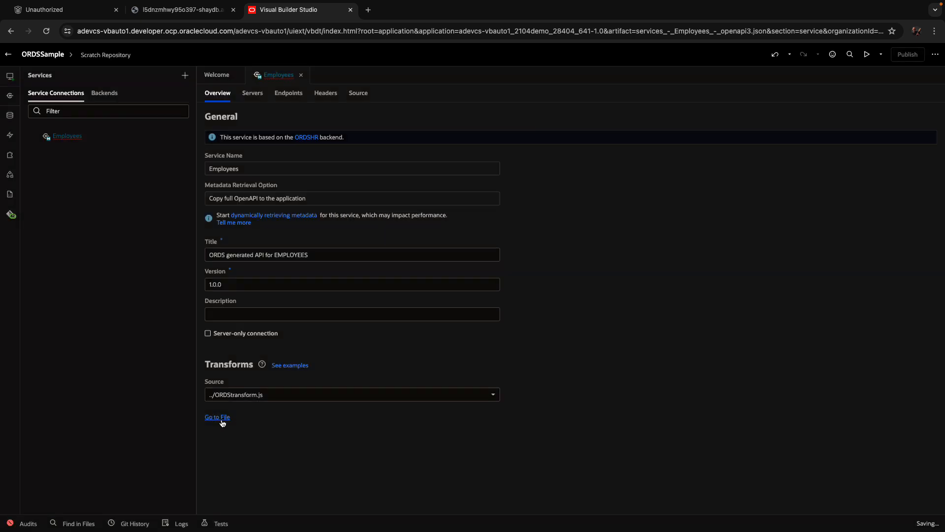
Open ORDStransform.js and review the custom filter code that builds ORDS q parameters
{"action": "left_click", "coordinate": [217, 416]}
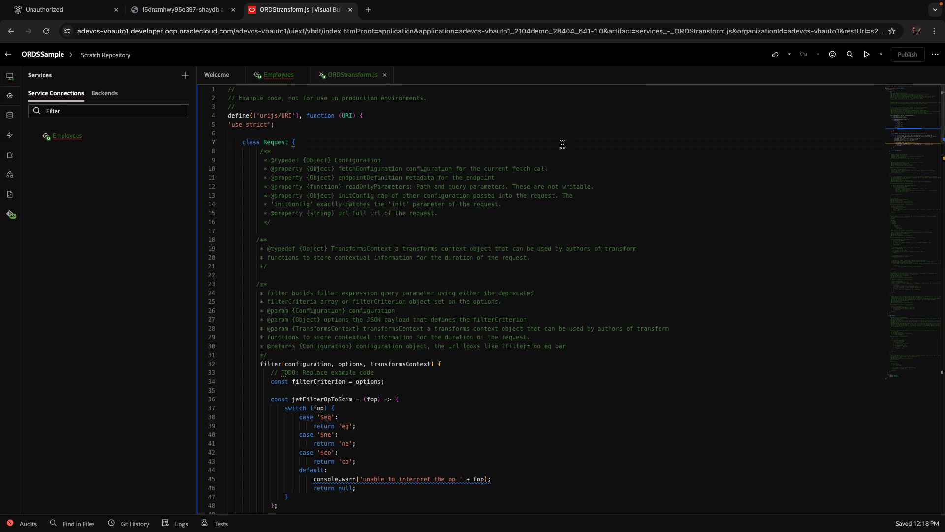
{"action": "scroll", "scroll_direction": "down", "scroll_amount": 3}
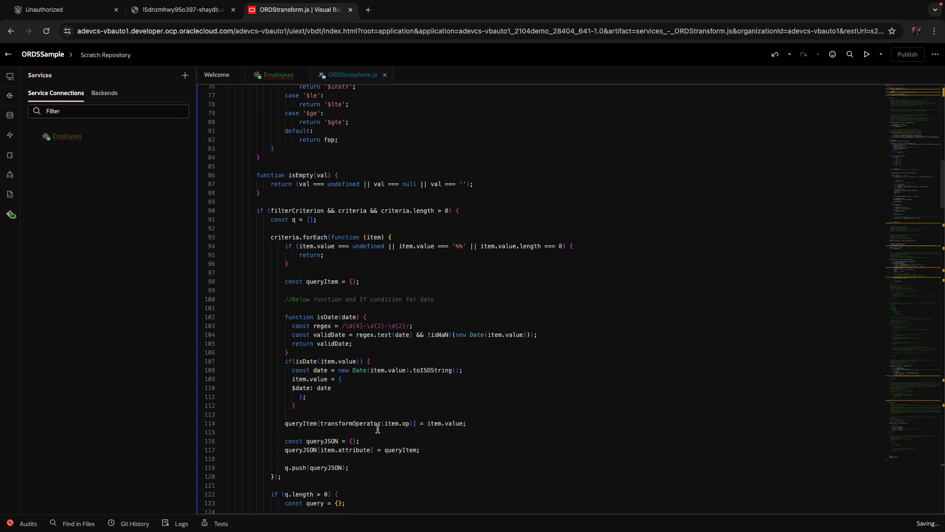
{"action": "scroll", "scroll_direction": "up", "scroll_amount": 3}
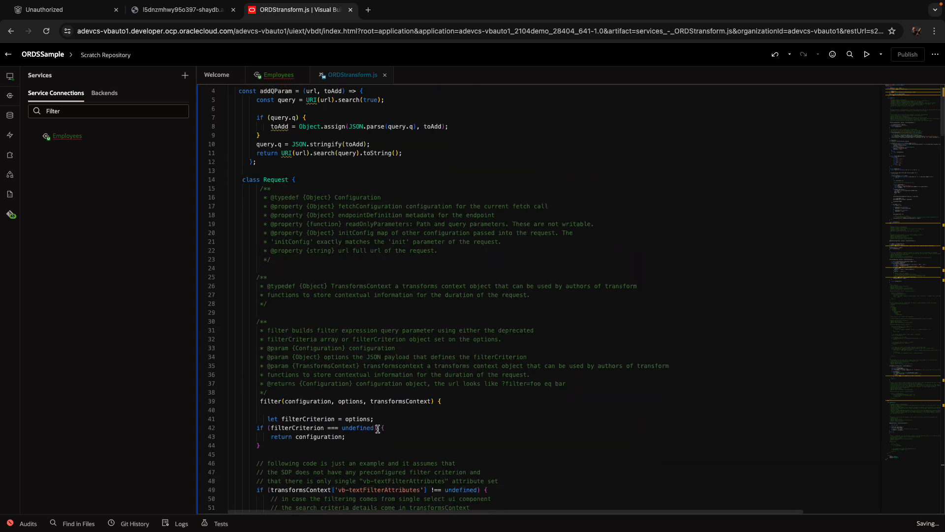
{"action": "scroll", "scroll_direction": "down", "scroll_amount": 3}
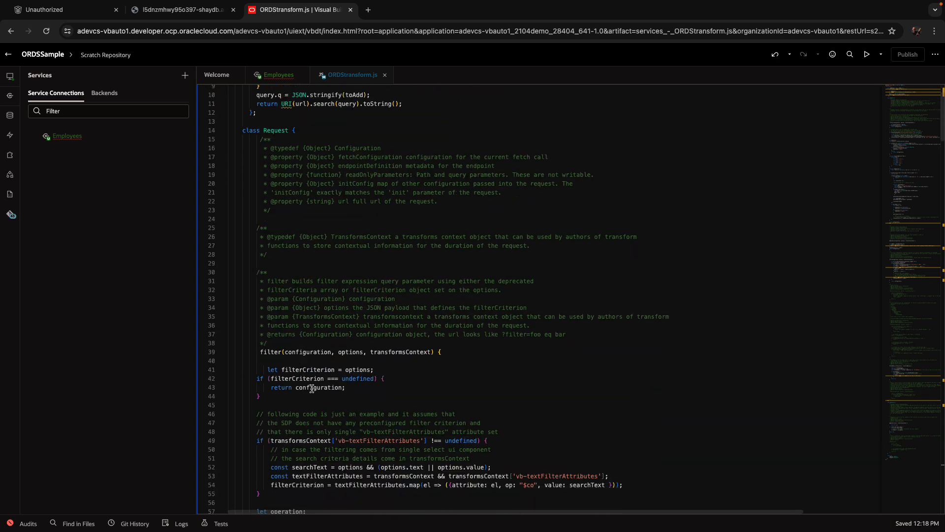
{"action": "scroll", "scroll_direction": "down", "scroll_amount": 3}
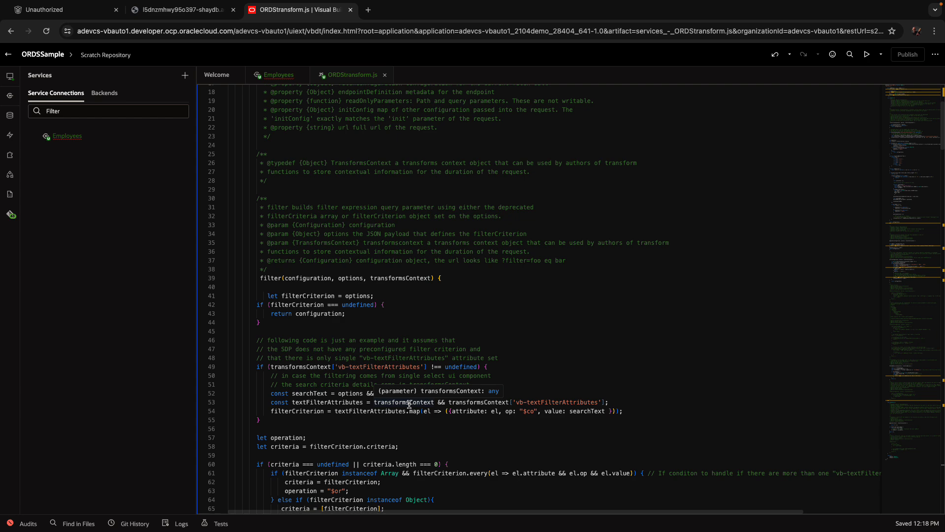
{"action": "scroll", "scroll_direction": "up", "scroll_amount": 3}
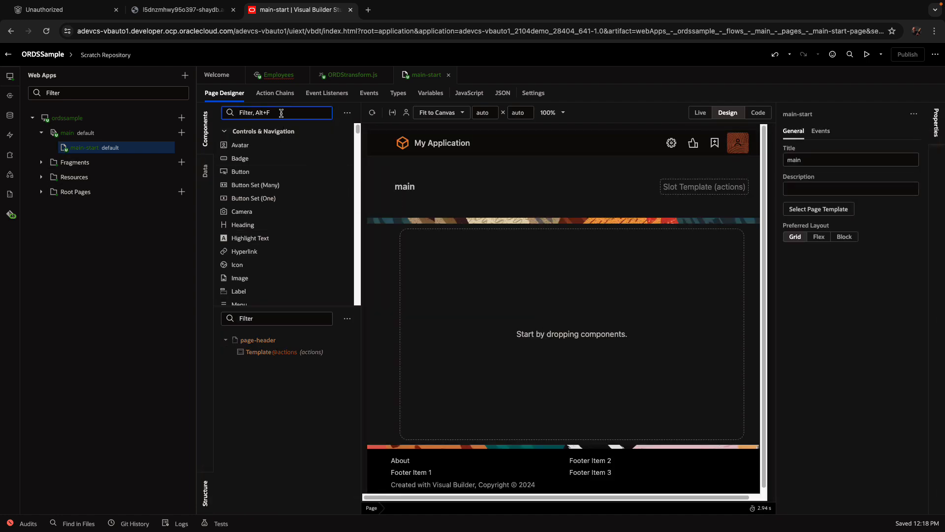
Add two panels to main-start and drop an Input Search into the first
{"action": "type", "text": "pane"}
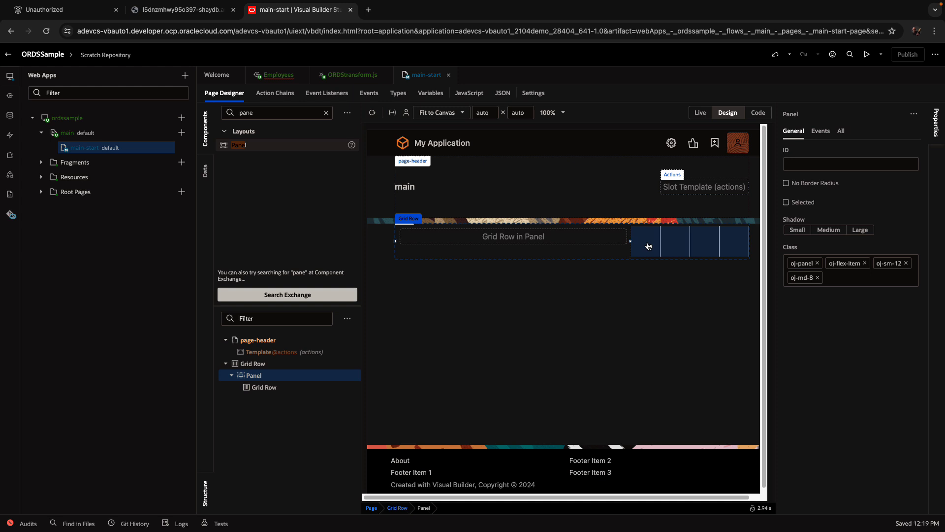
{"action": "left_click", "coordinate": [9, 77]}
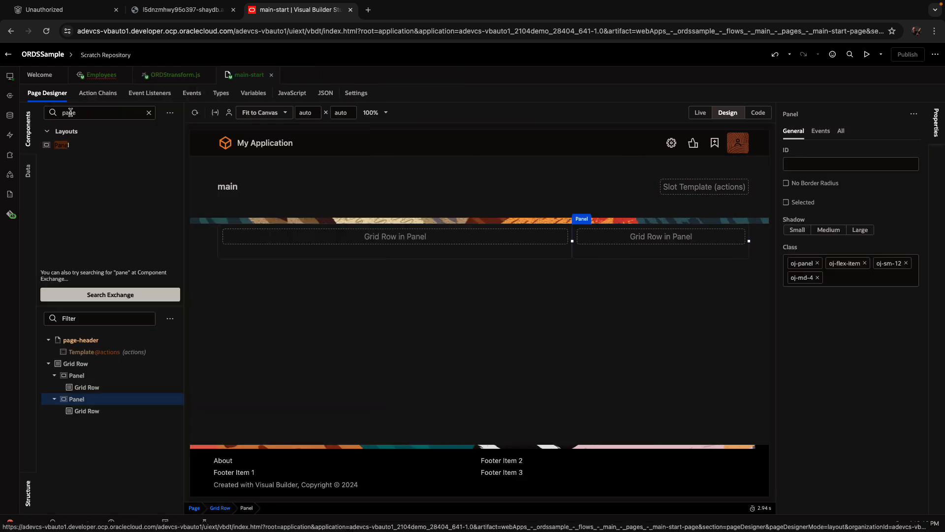
{"action": "type", "text": "sear"}
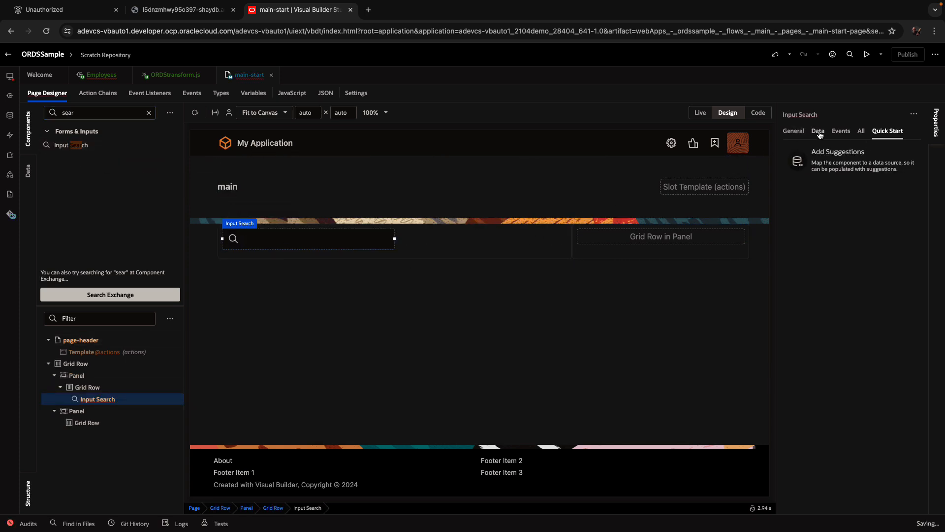
Bind the search input's Value to a newly created variable named searchvar
{"action": "left_click", "coordinate": [817, 131]}
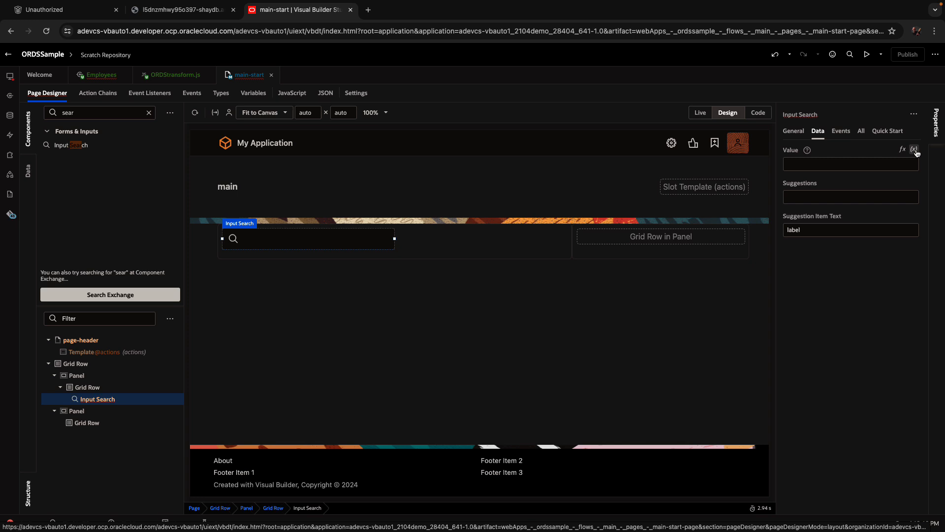
{"action": "left_click", "coordinate": [915, 149]}
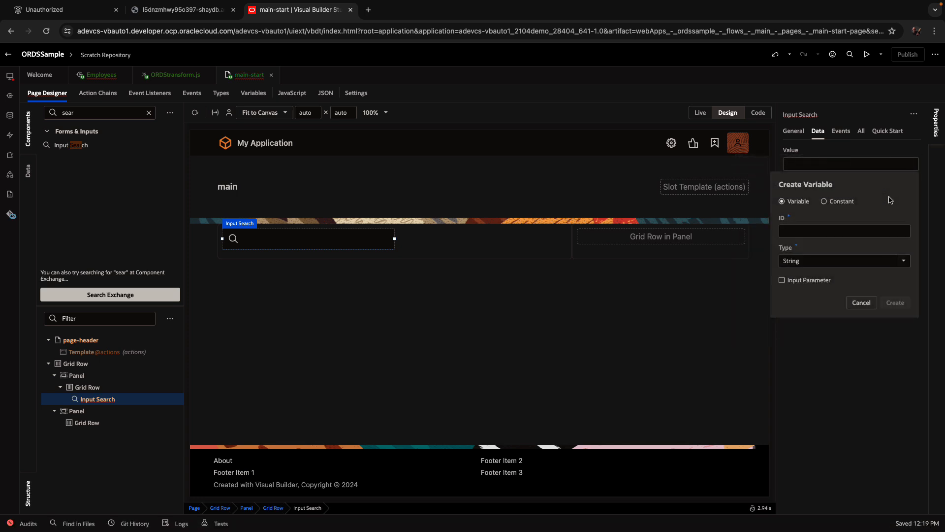
{"action": "type", "text": "search"}
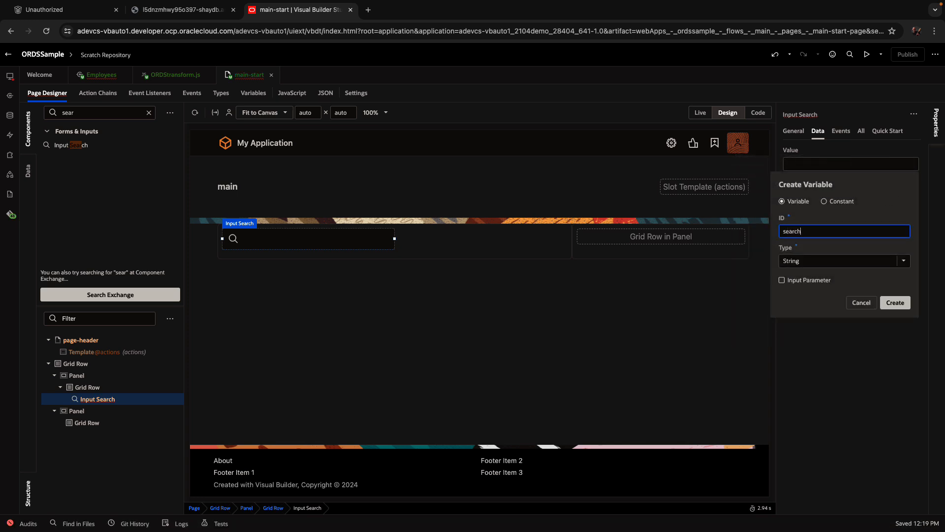
{"action": "type", "text": "var"}
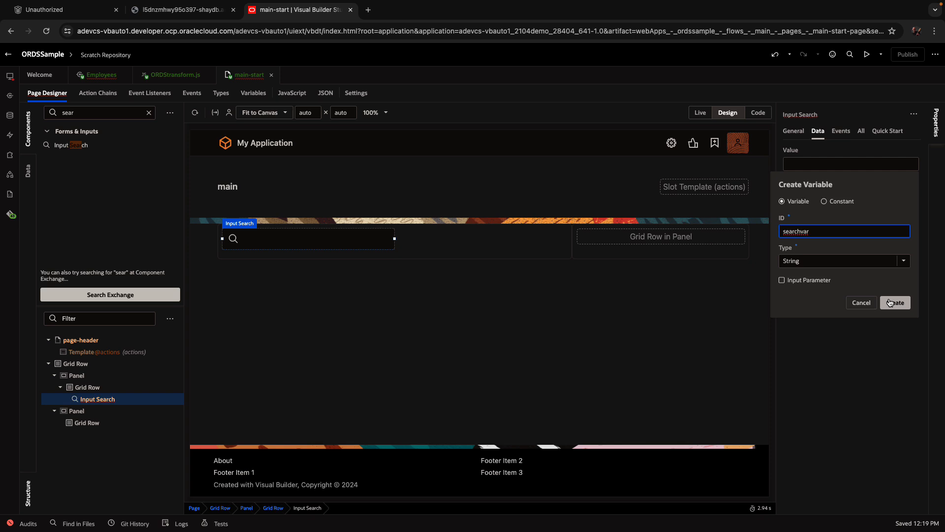
{"action": "left_click", "coordinate": [894, 302]}
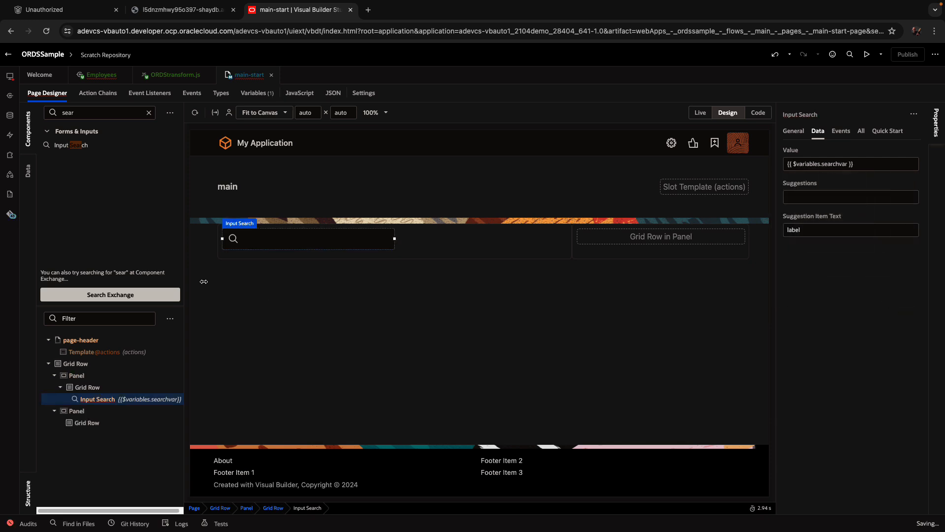
{"action": "left_click", "coordinate": [28, 171]}
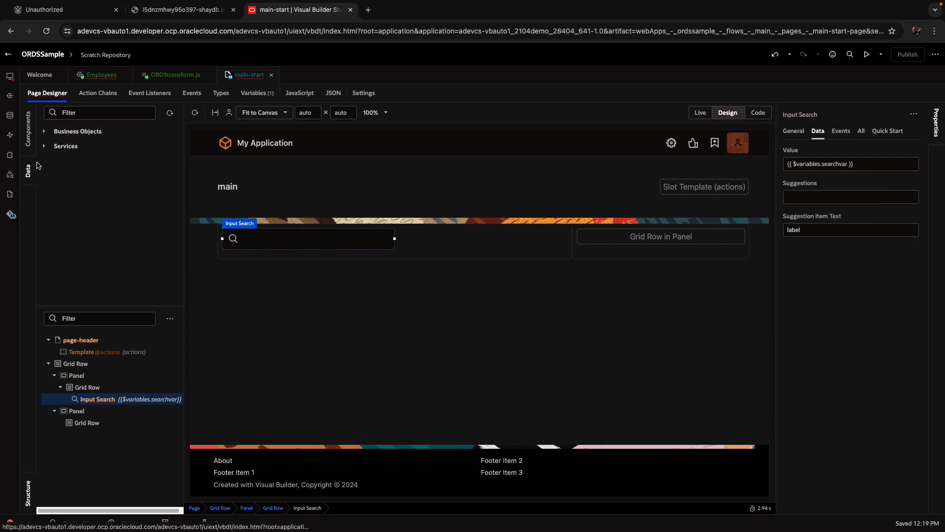
Bind the table to Employees columns name, salary and empid, with empid as primary key
{"action": "left_click", "coordinate": [44, 145]}
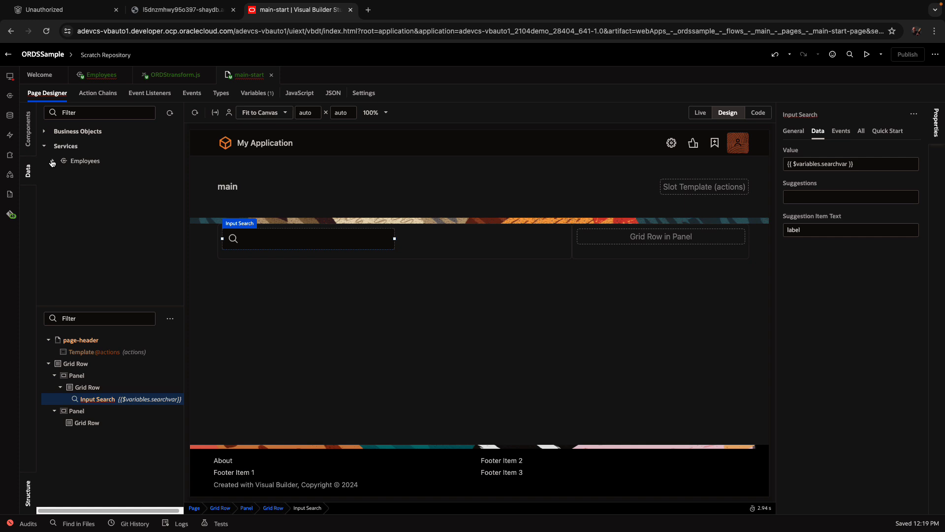
{"action": "left_click", "coordinate": [53, 161]}
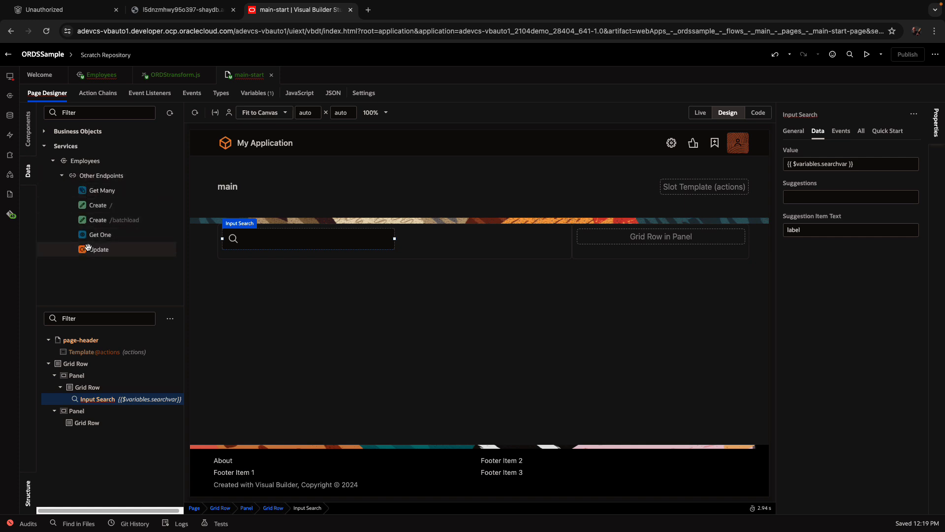
{"action": "mouse_move", "coordinate": [102, 175]}
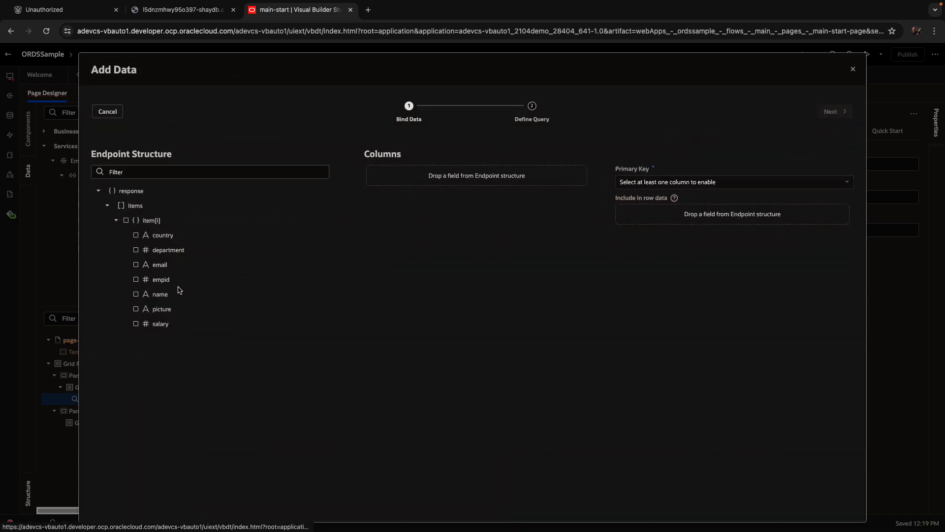
{"action": "left_click", "coordinate": [135, 294]}
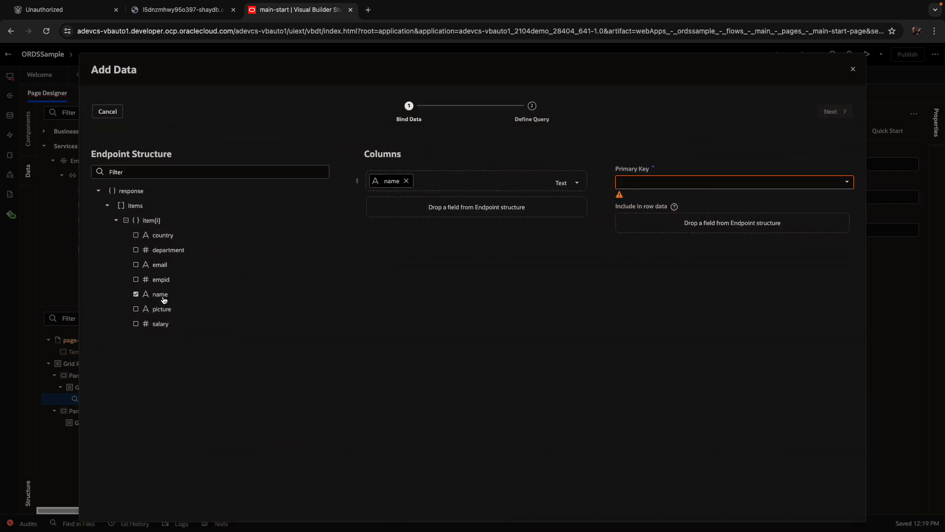
{"action": "left_click", "coordinate": [136, 324]}
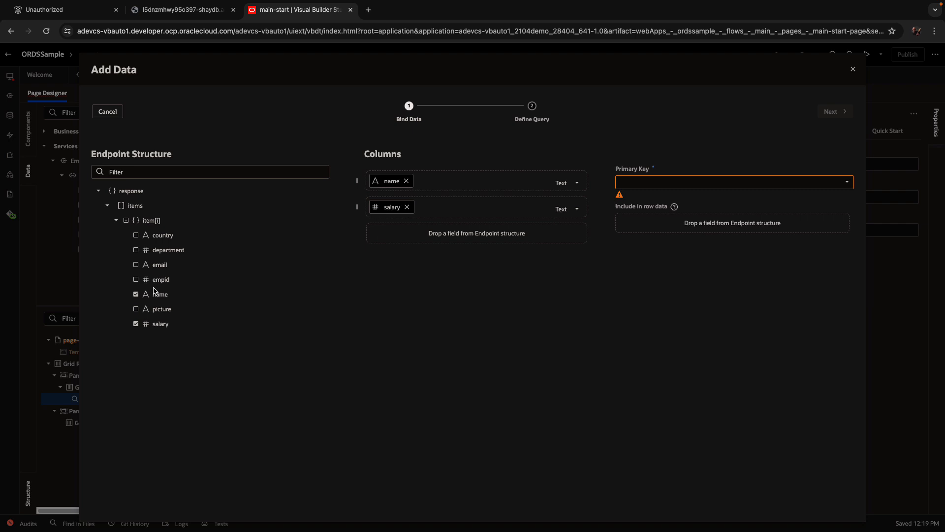
{"action": "left_click", "coordinate": [135, 279]}
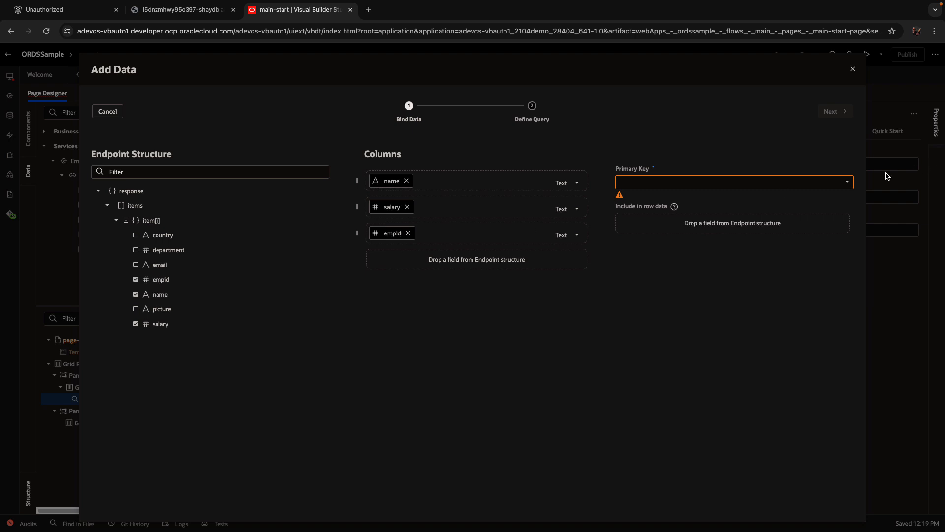
{"action": "left_click", "coordinate": [729, 182]}
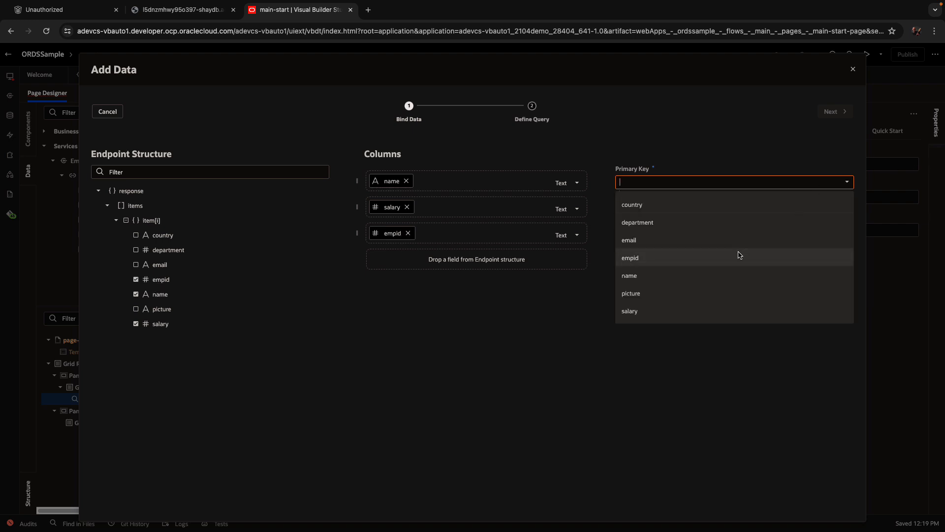
{"action": "mouse_move", "coordinate": [689, 236]}
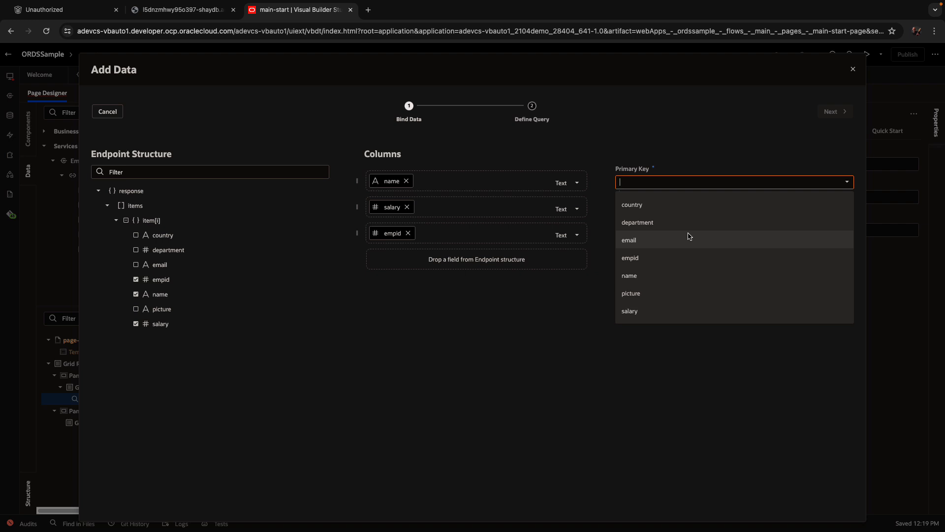
{"action": "left_click", "coordinate": [630, 257]}
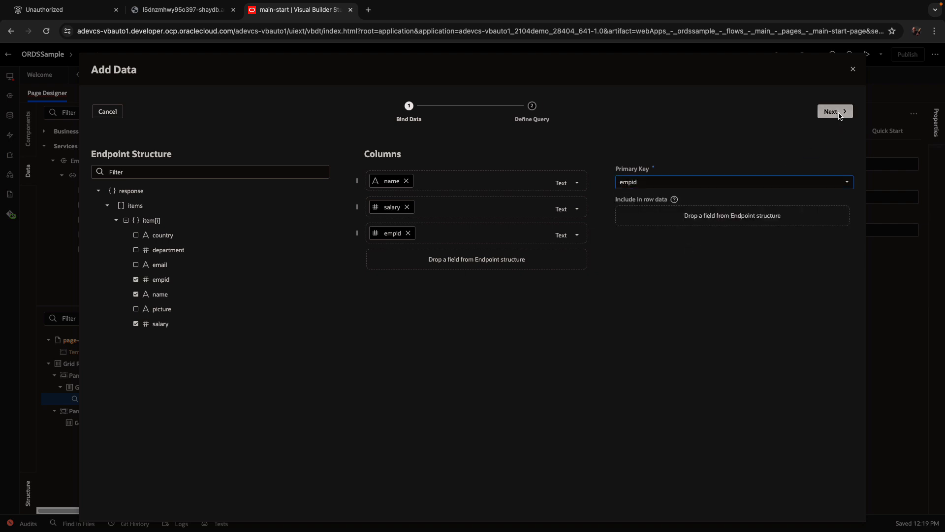
{"action": "left_click", "coordinate": [834, 110]}
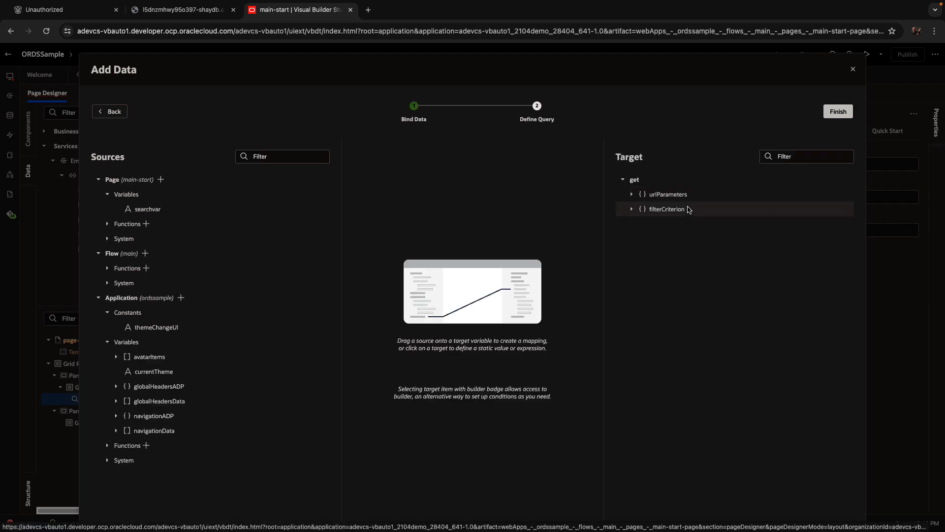
Filter the table to names containing $variables.searchvar, then preview the page live
{"action": "left_click", "coordinate": [666, 209]}
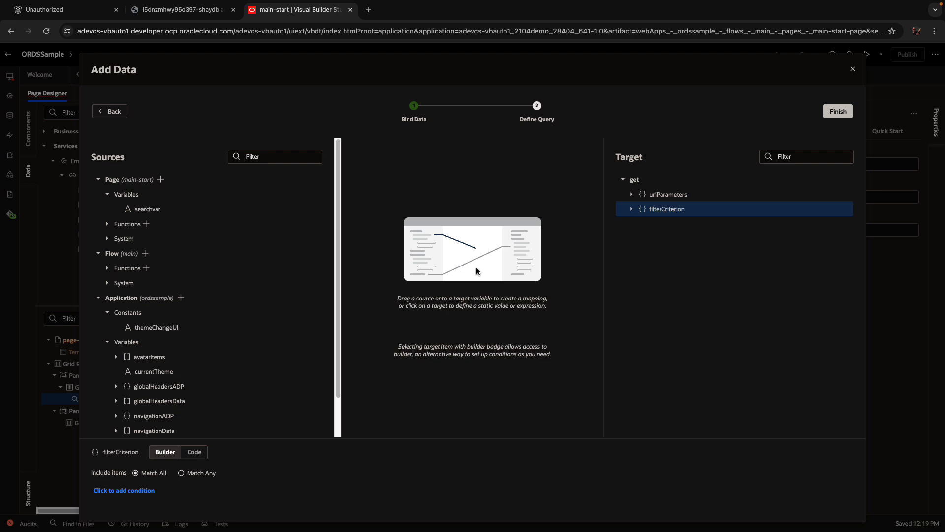
{"action": "left_click", "coordinate": [124, 489]}
{"action": "type", "text": "na"}
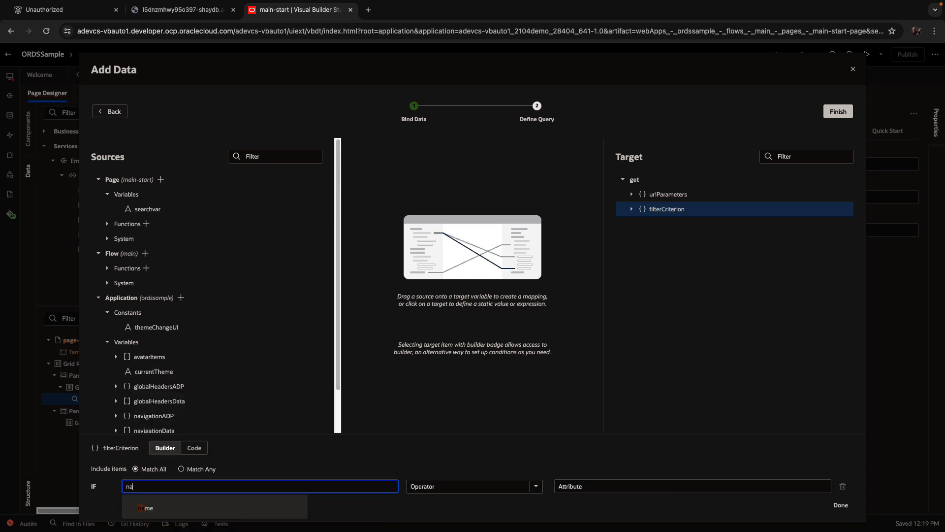
{"action": "left_click", "coordinate": [146, 508]}
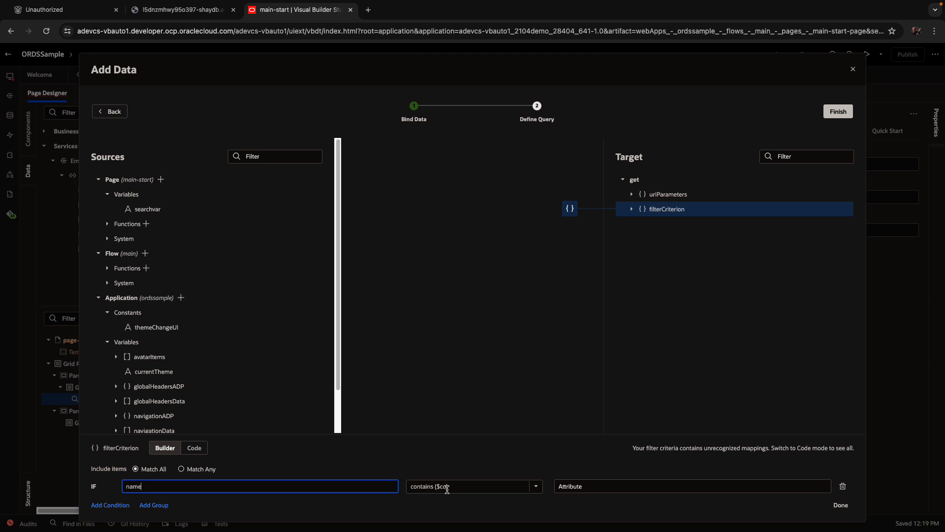
{"action": "type", "text": "searchvar }}"}
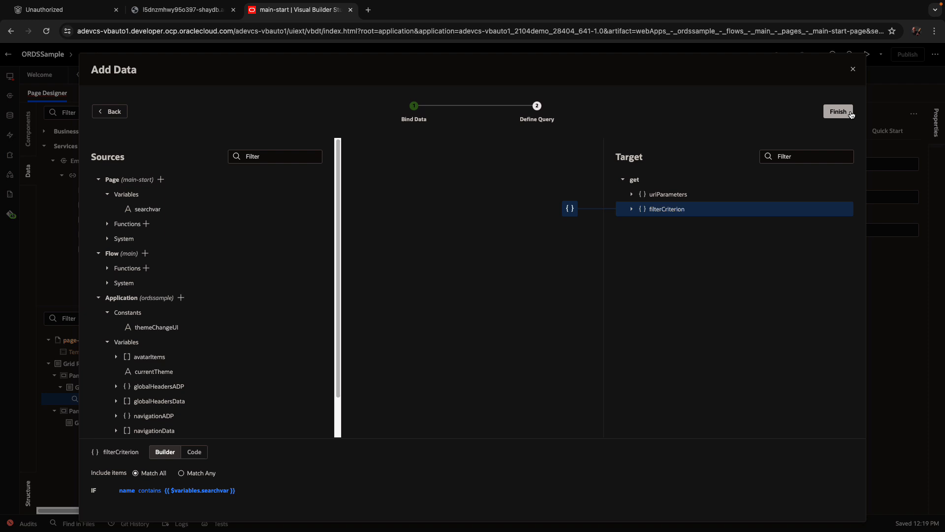
{"action": "left_click", "coordinate": [837, 111]}
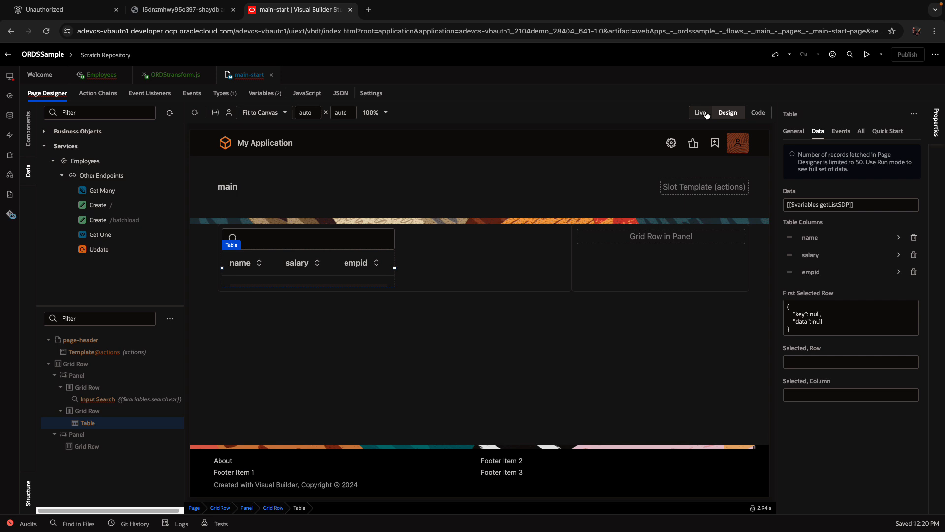
{"action": "left_click", "coordinate": [700, 113]}
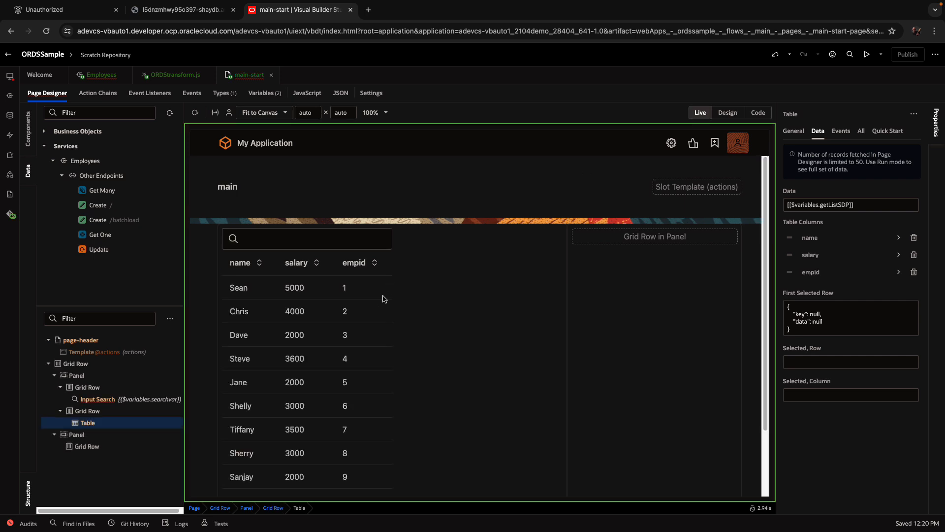
Type 's' into the live search to narrow the employee table, then return to Design
{"action": "left_click", "coordinate": [307, 239]}
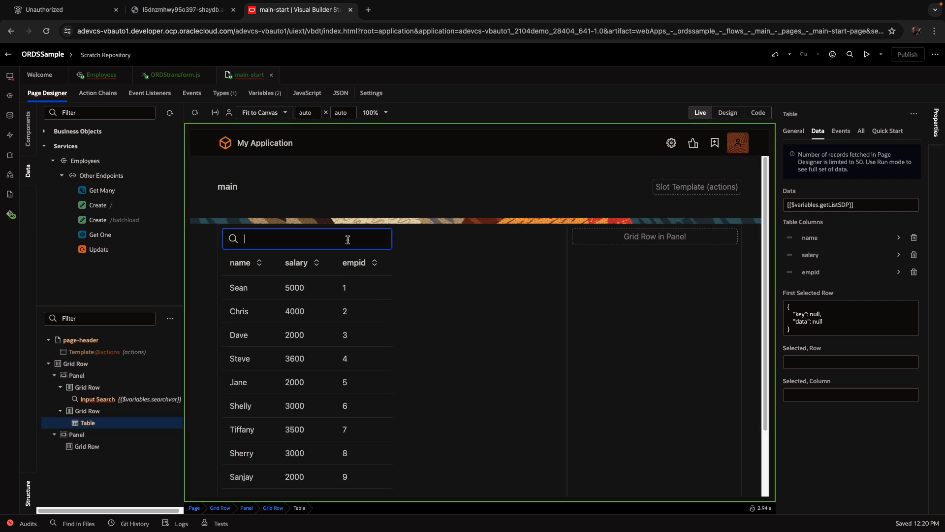
{"action": "type", "text": "sea"}
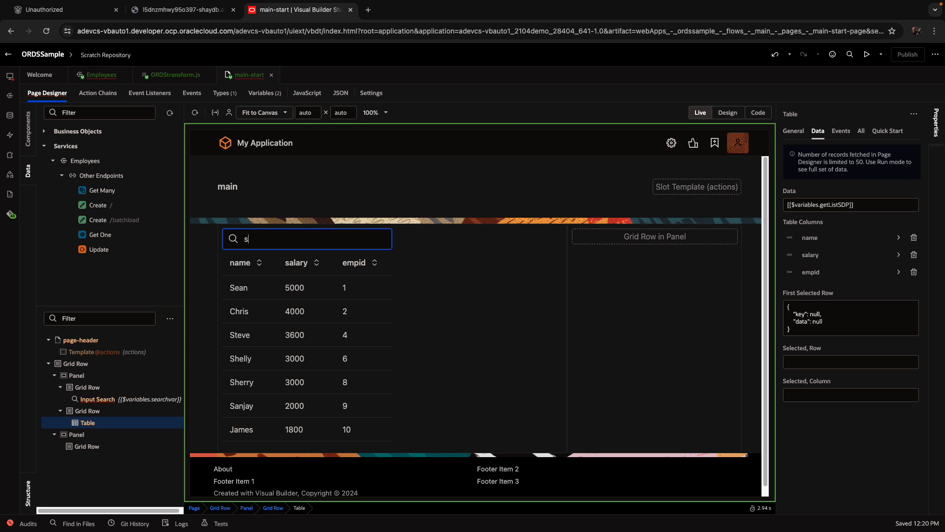
{"action": "left_click", "coordinate": [727, 112]}
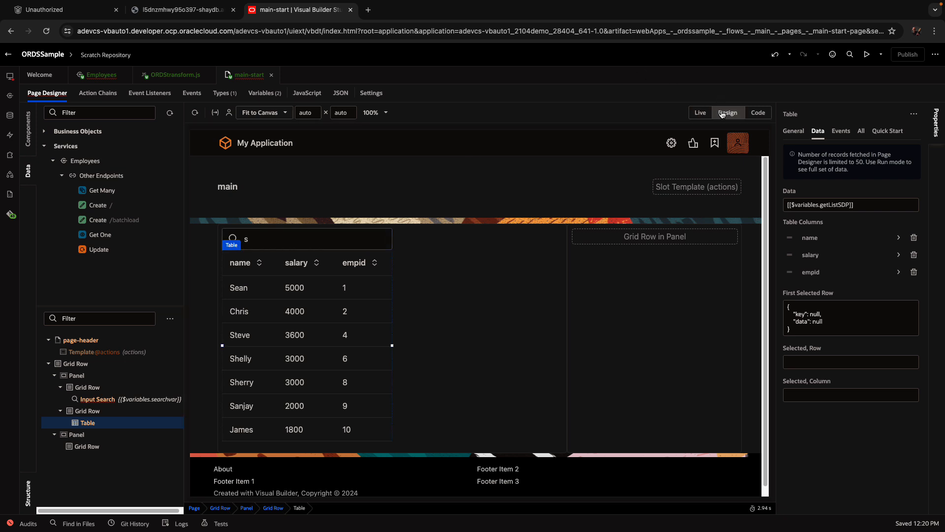
{"action": "mouse_move", "coordinate": [100, 175]}
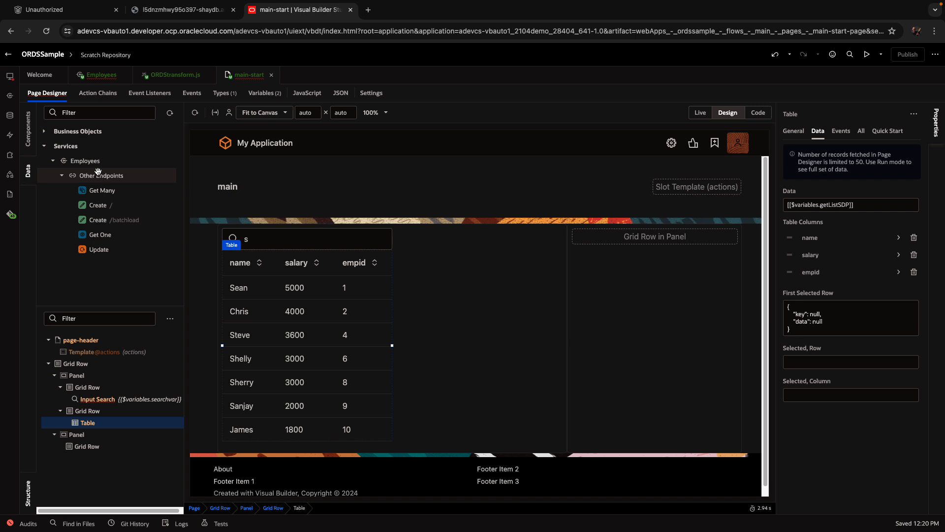
{"action": "mouse_move", "coordinate": [78, 177]}
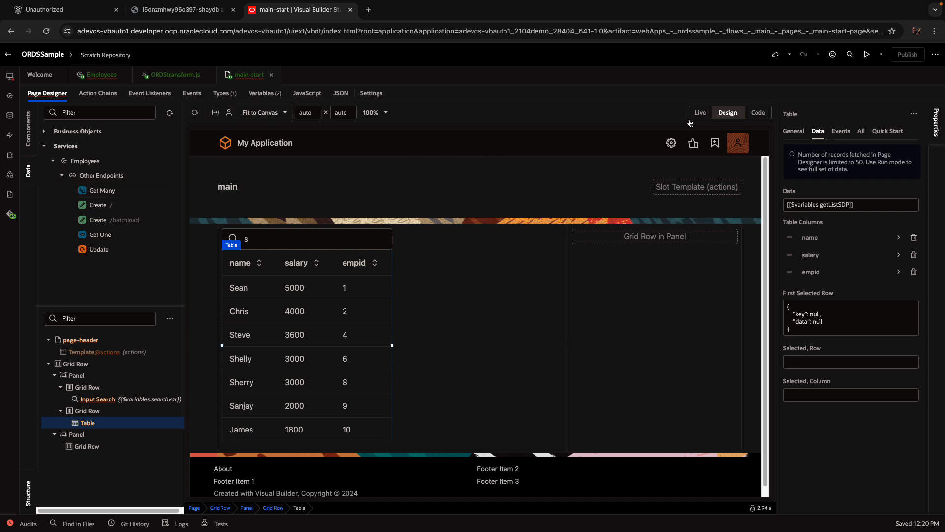
{"action": "mouse_move", "coordinate": [343, 271]}
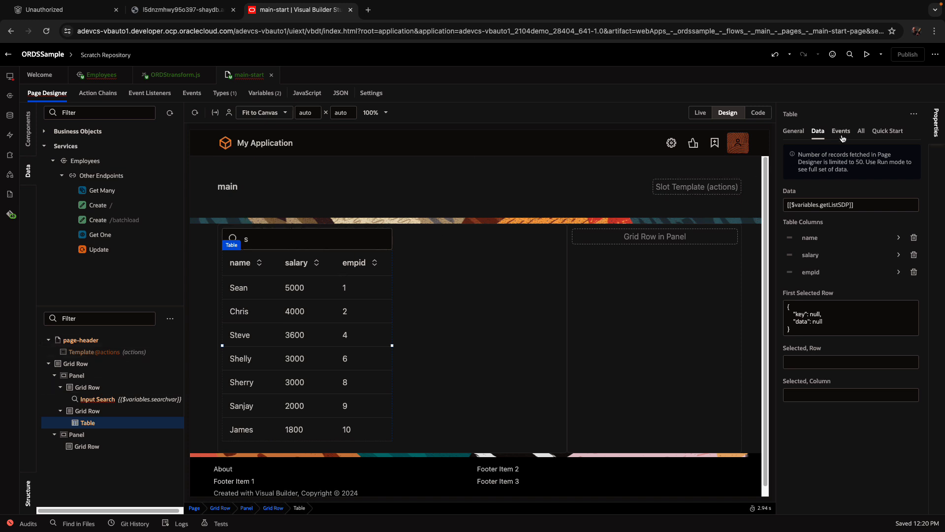
Add an On 'First Selected Row' event listener to the table
{"action": "left_click", "coordinate": [840, 131]}
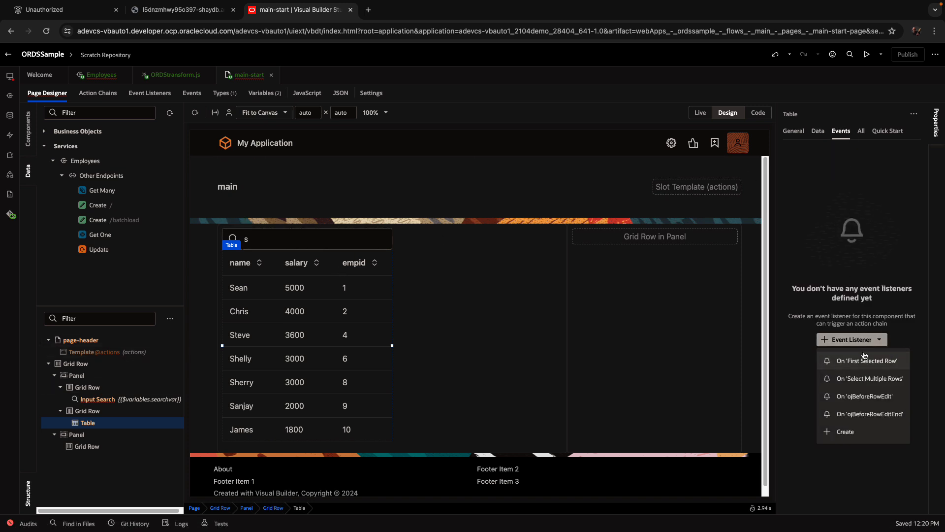
{"action": "left_click", "coordinate": [861, 360]}
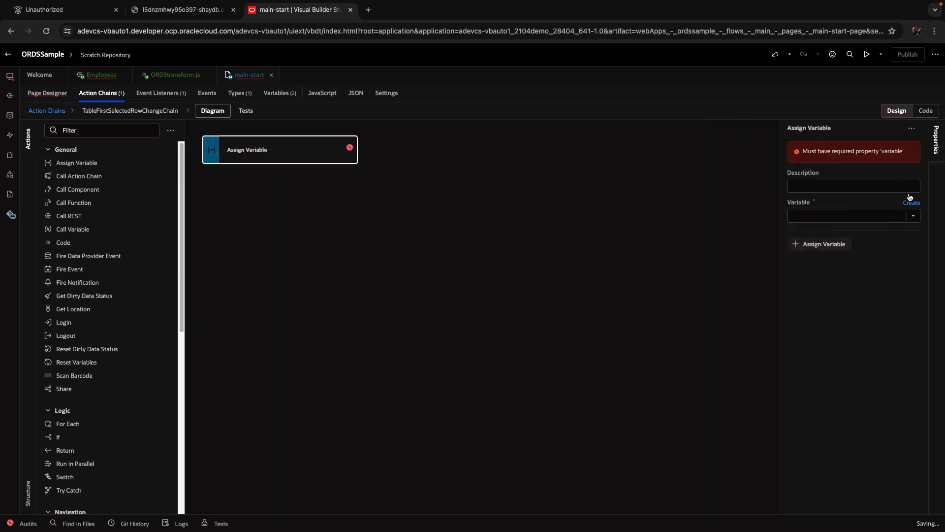
Assign rowKey to a new page variable selectedId and return to the Page Designer
{"action": "left_click", "coordinate": [911, 202]}
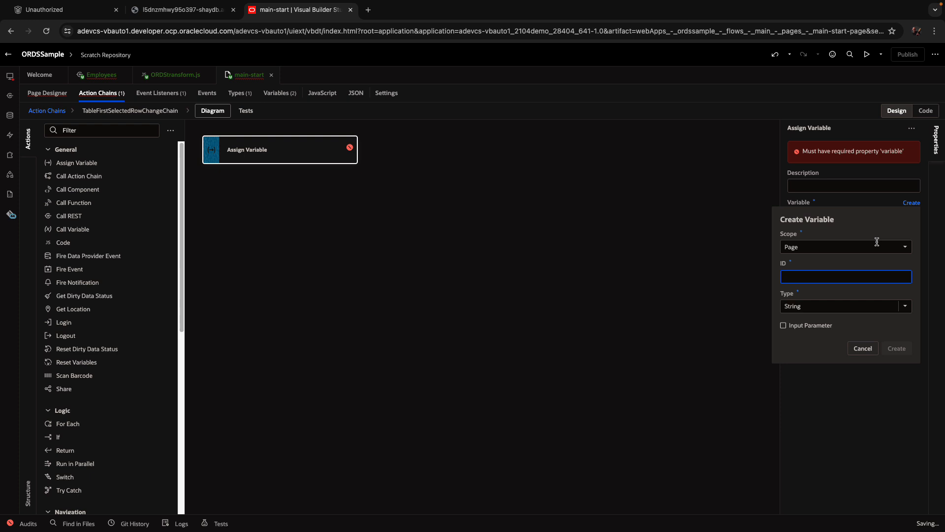
{"action": "type", "text": "selec"}
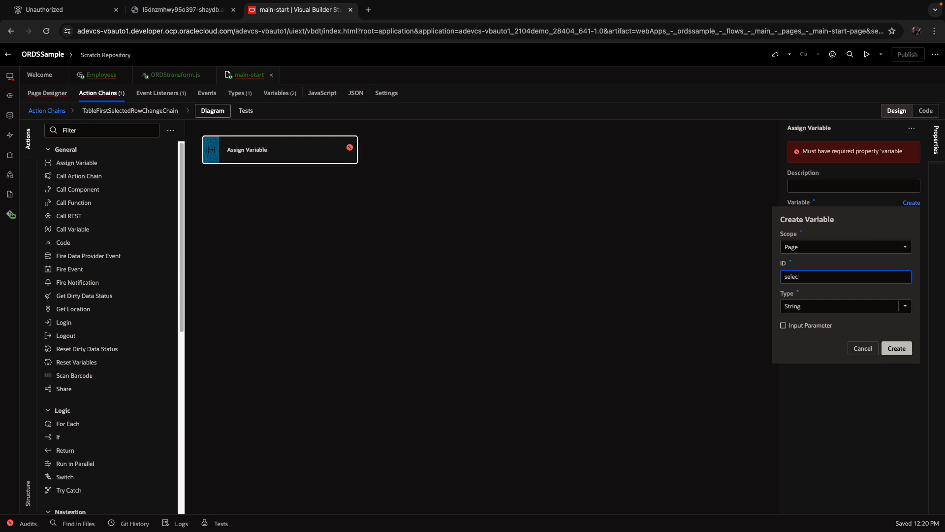
{"action": "type", "text": "tedid"}
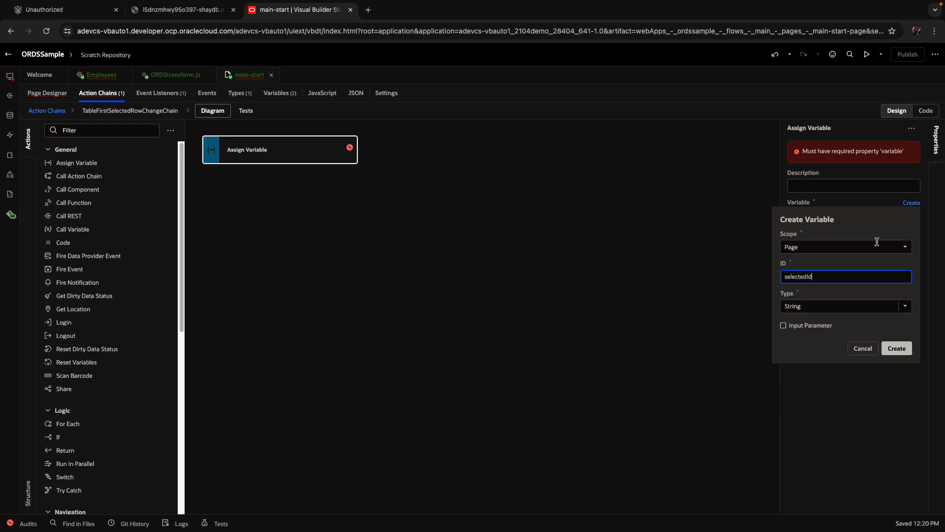
{"action": "left_click", "coordinate": [896, 348]}
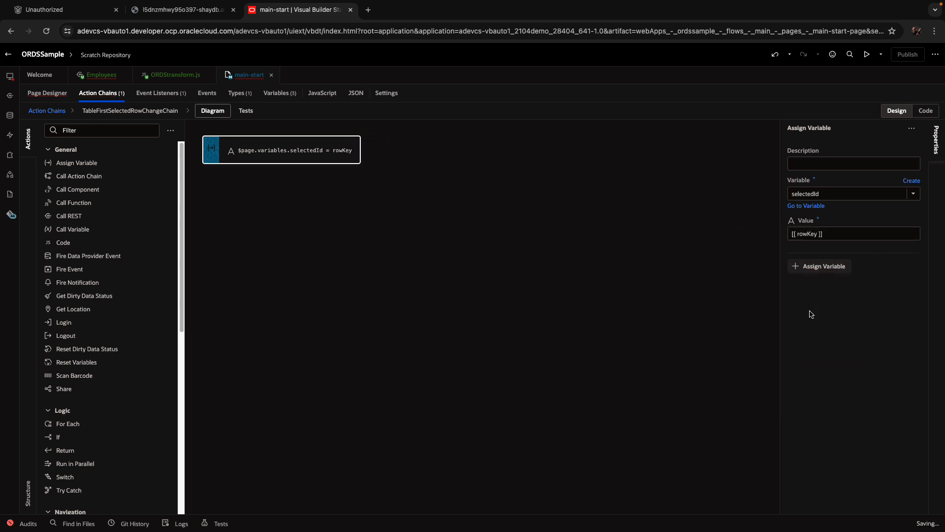
{"action": "mouse_move", "coordinate": [47, 93]}
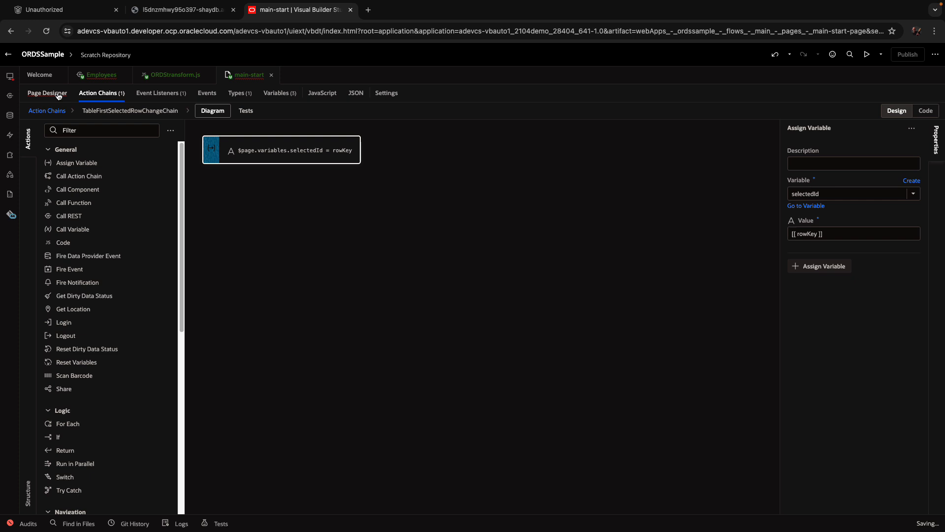
{"action": "left_click", "coordinate": [46, 93]}
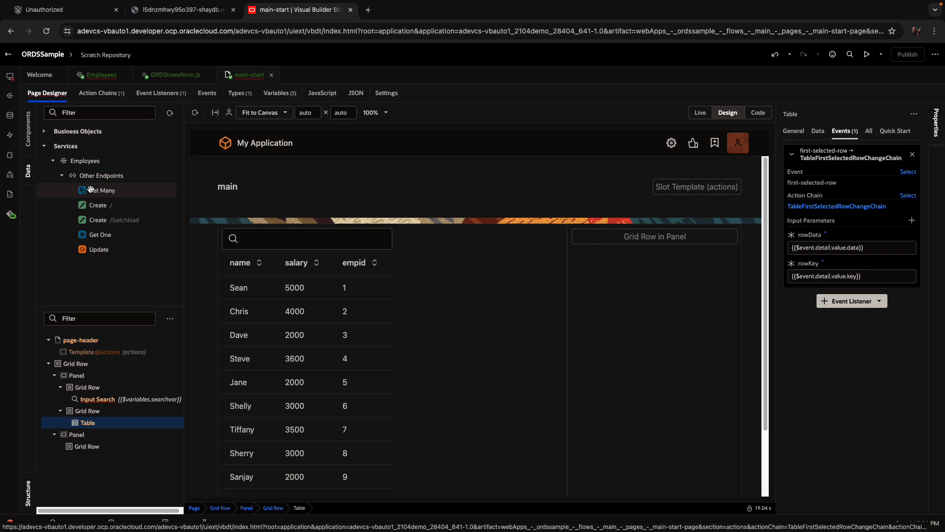
{"action": "mouse_move", "coordinate": [91, 249]}
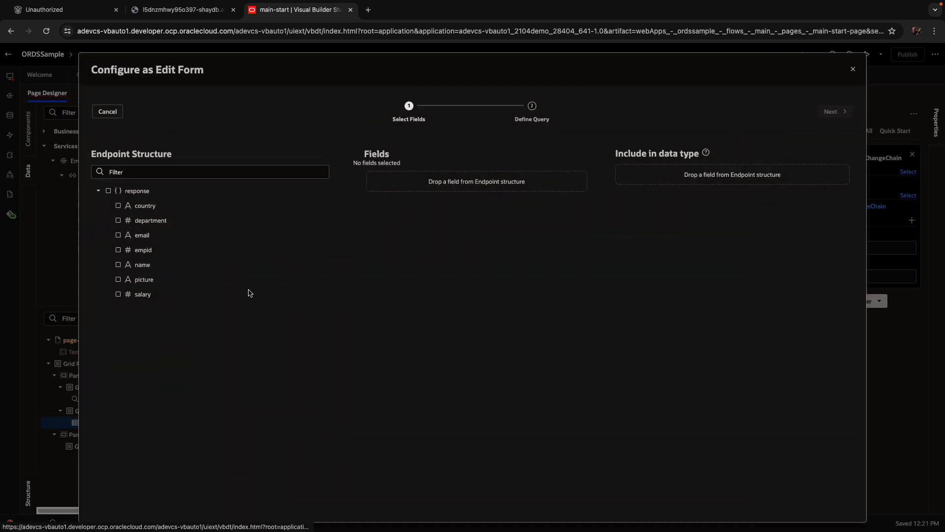
Configure the edit form with name, salary, email and empid, mapping selectedId to getId and putId
{"action": "left_click", "coordinate": [118, 264]}
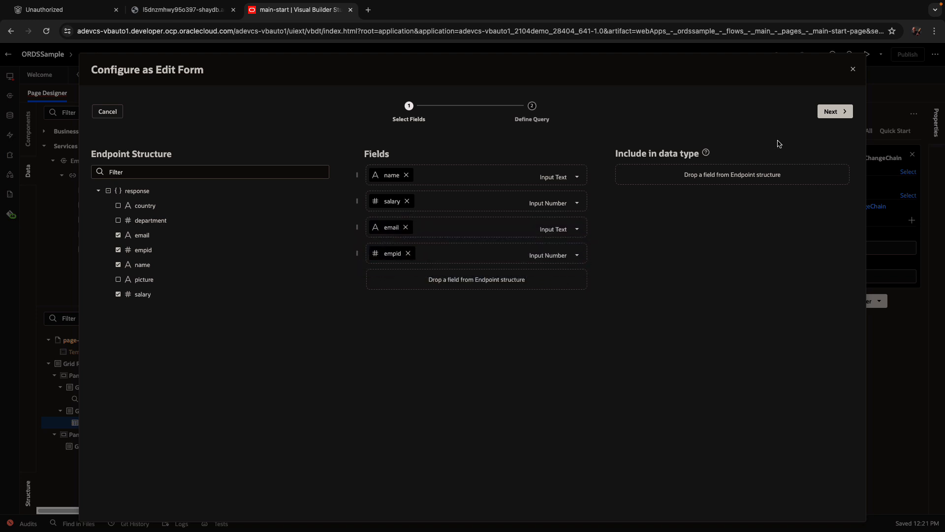
{"action": "left_click", "coordinate": [834, 111]}
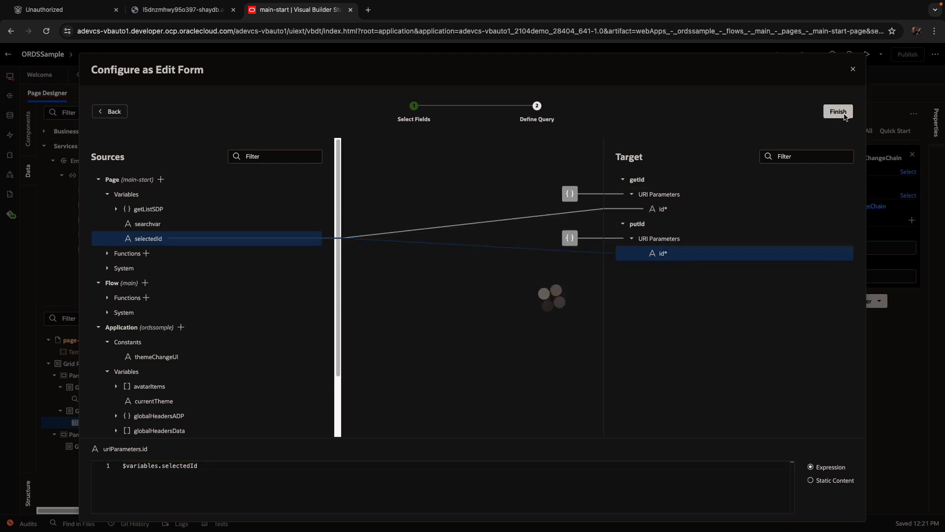
{"action": "left_click", "coordinate": [837, 112]}
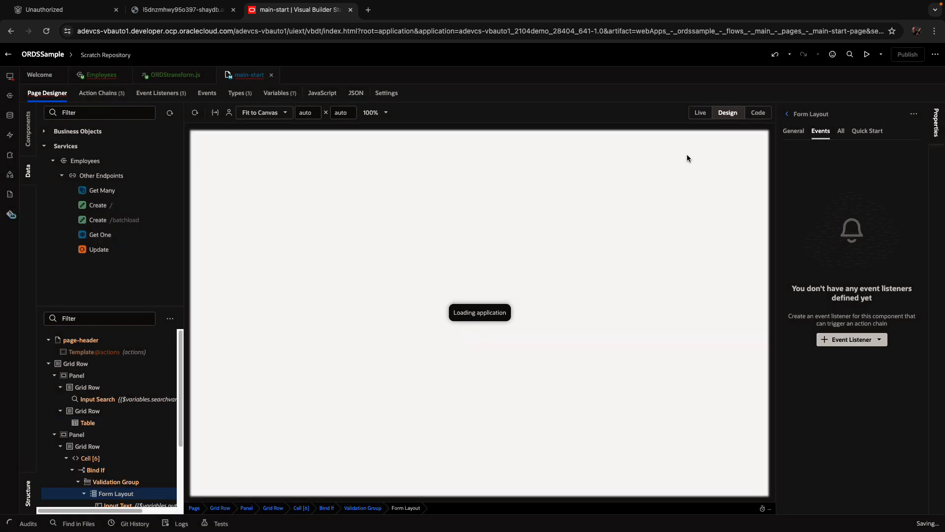
In the live preview, save Jane's salary as 2,500, dismiss the notification, and return to Design
{"action": "left_click", "coordinate": [699, 113]}
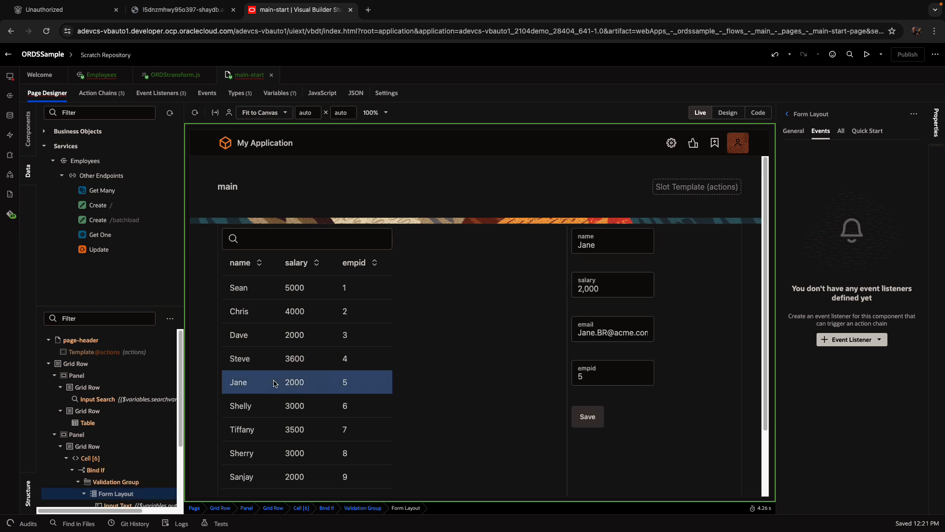
{"action": "left_click", "coordinate": [612, 284]}
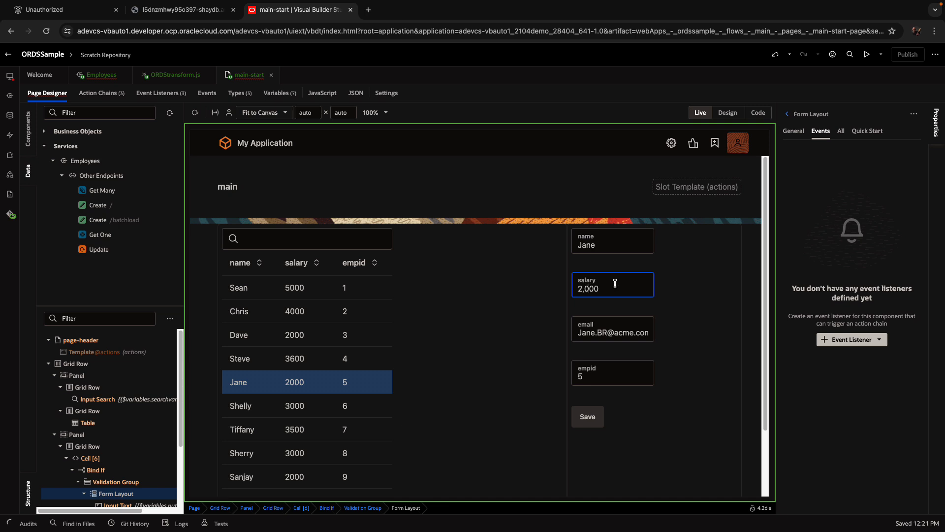
{"action": "type", "text": "2,500"}
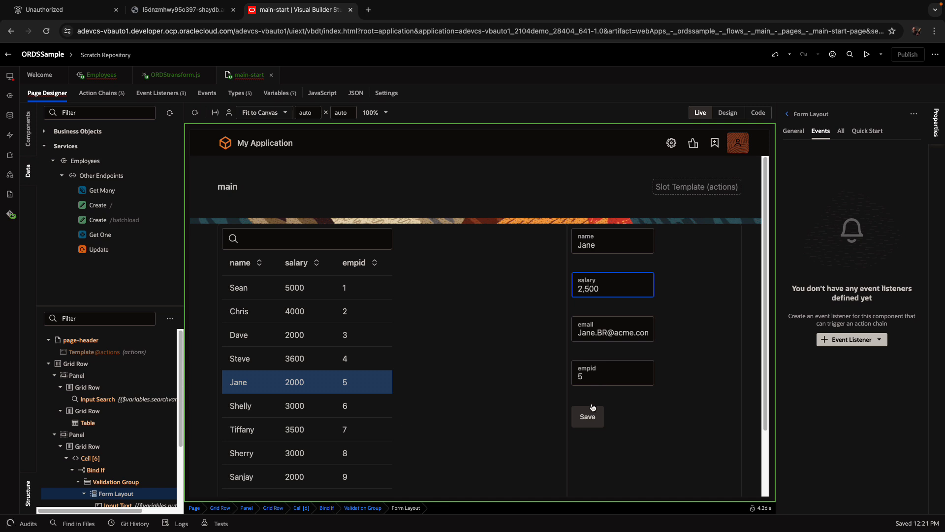
{"action": "left_click", "coordinate": [587, 416]}
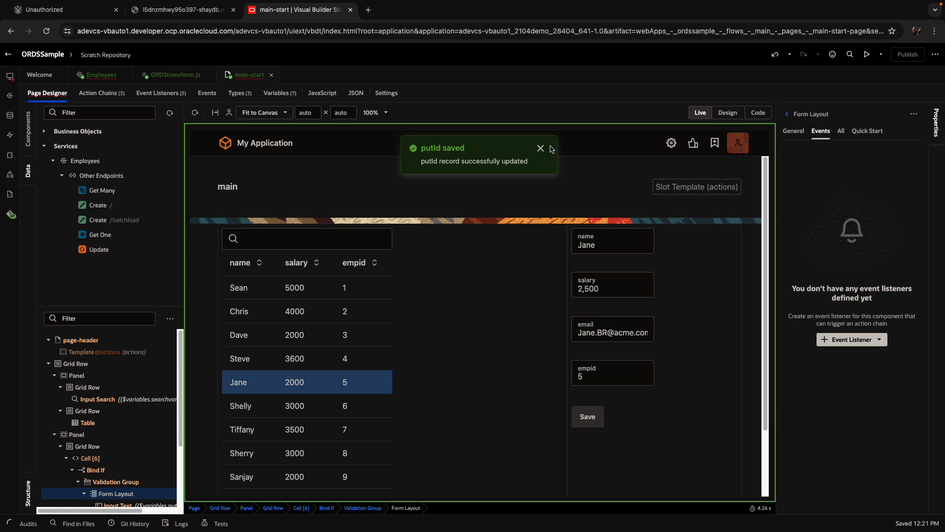
{"action": "left_click", "coordinate": [540, 148]}
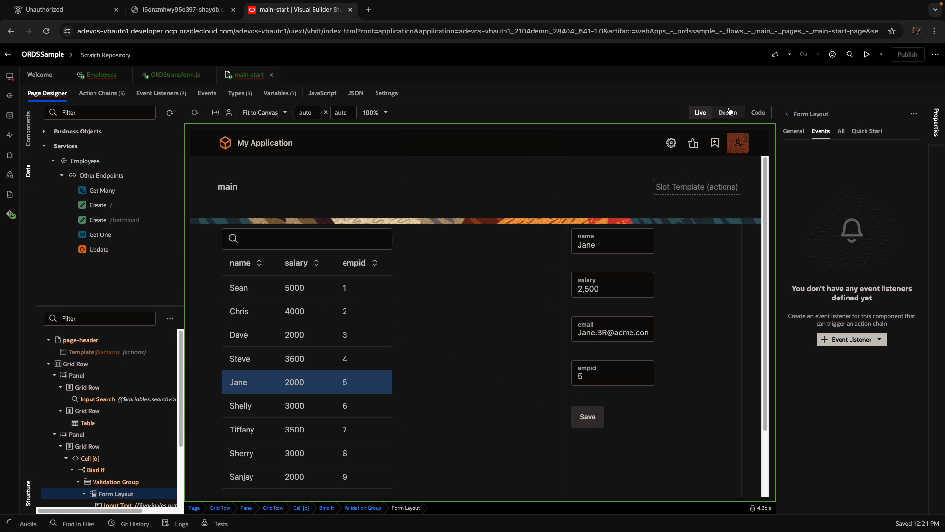
{"action": "left_click", "coordinate": [586, 416]}
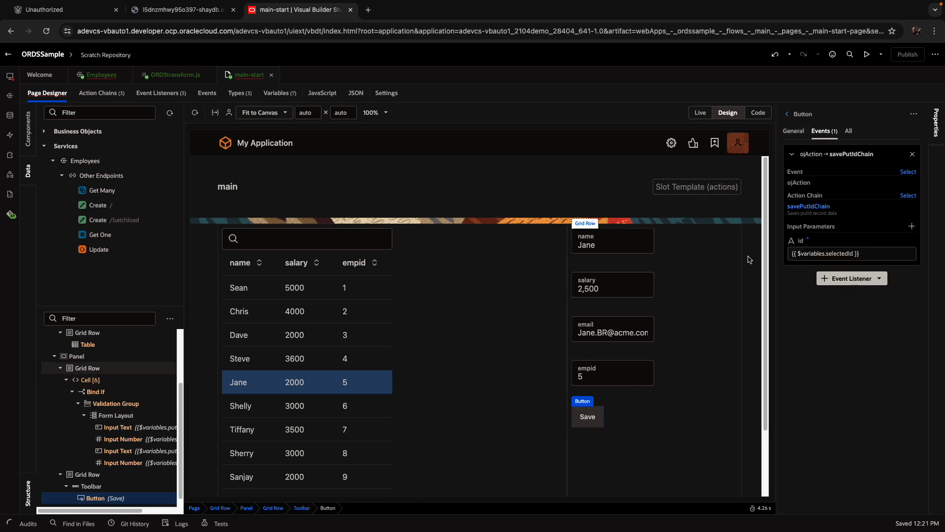
Set the employee table's ID to emptable and open the savePutIdChain action chain
{"action": "left_click", "coordinate": [88, 343]}
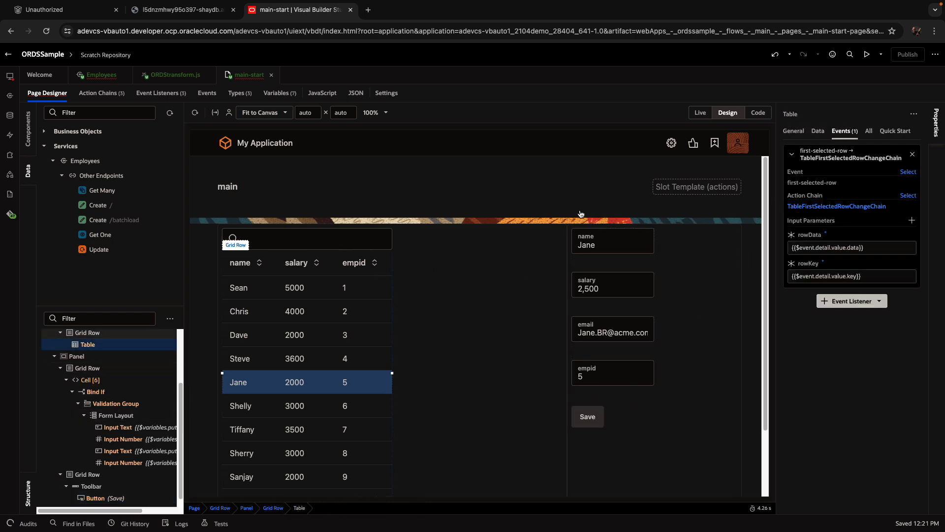
{"action": "left_click", "coordinate": [793, 131]}
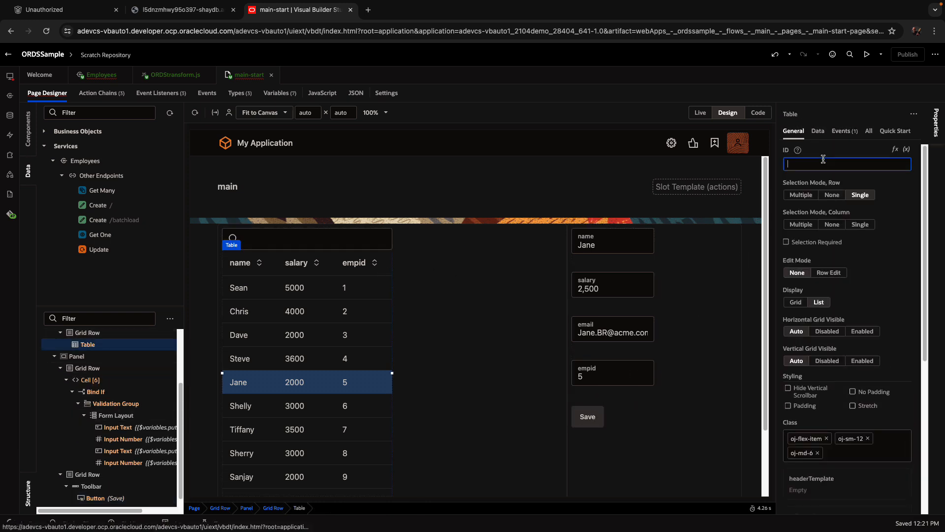
{"action": "type", "text": "empt"}
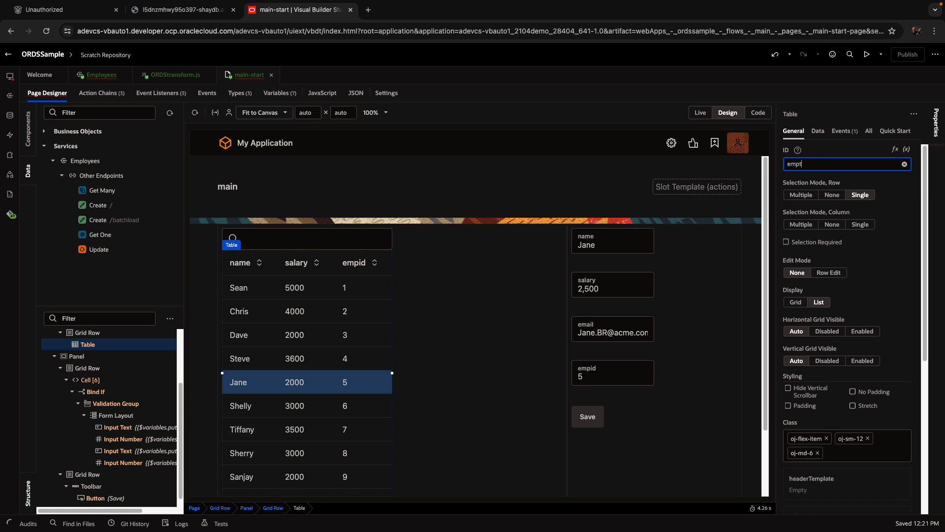
{"action": "type", "text": "able"}
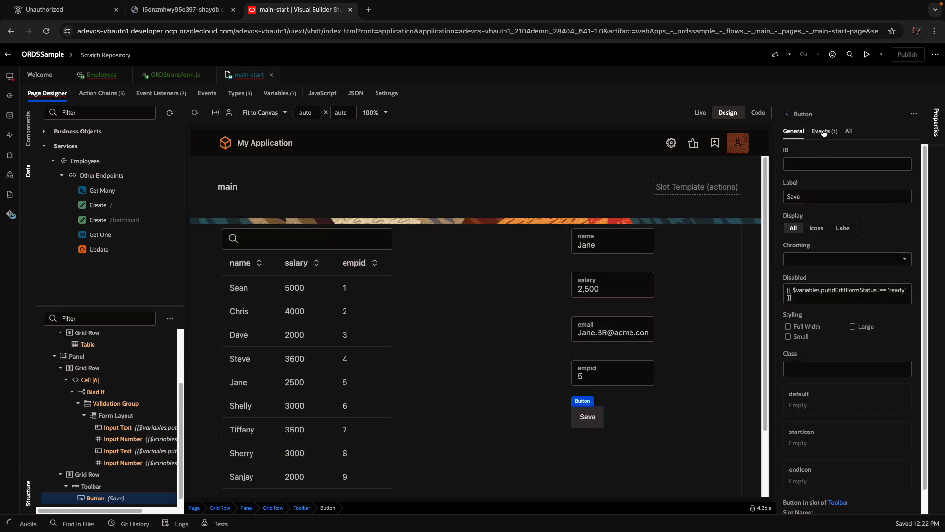
{"action": "left_click", "coordinate": [98, 93]}
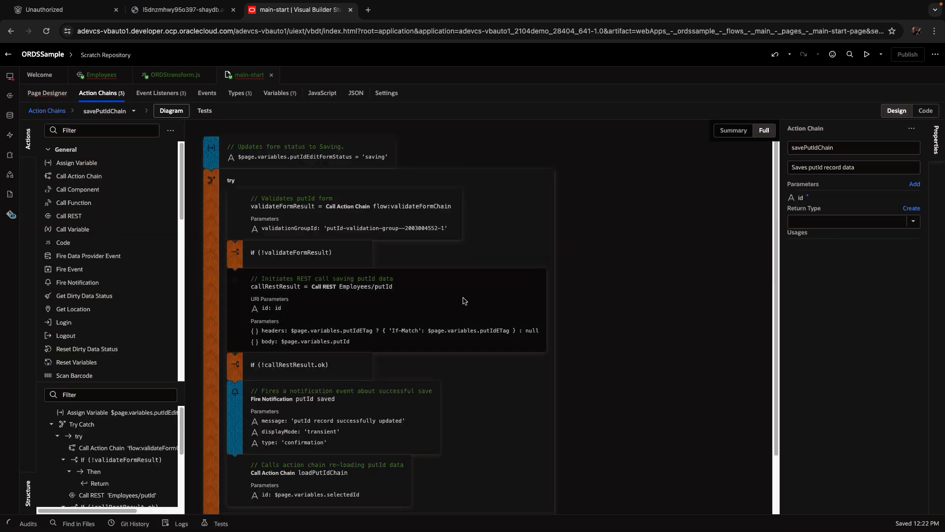
Append a Call Component action invoking refresh on #emptable, then return to Page Designer
{"action": "scroll", "scroll_direction": "down", "scroll_amount": 3}
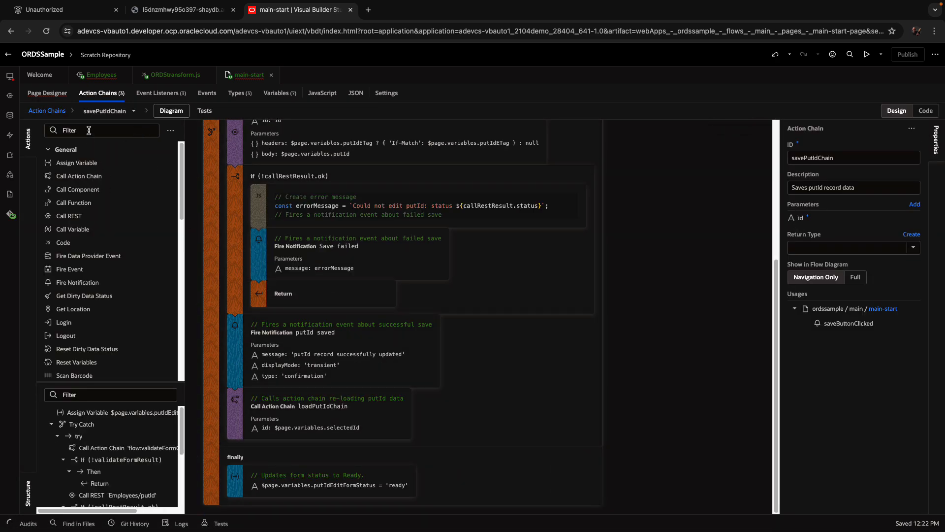
{"action": "type", "text": "comp"}
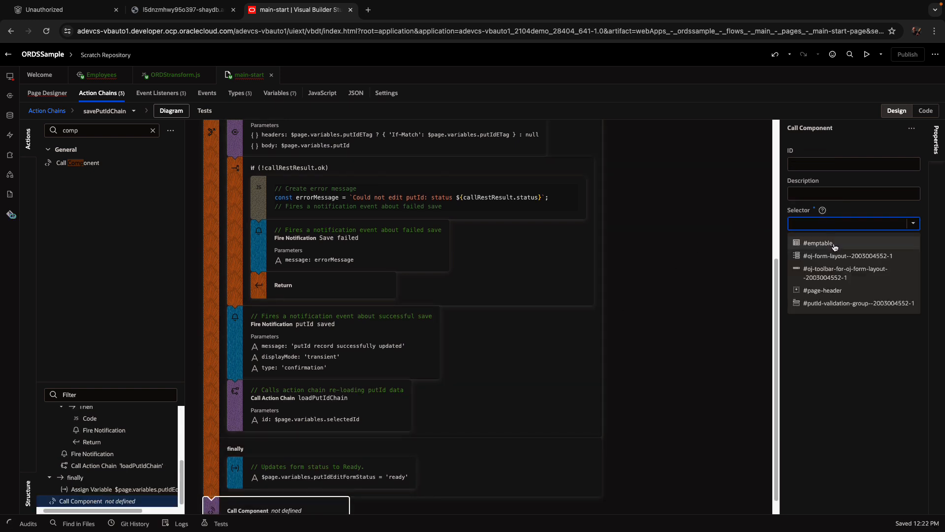
{"action": "left_click", "coordinate": [818, 242]}
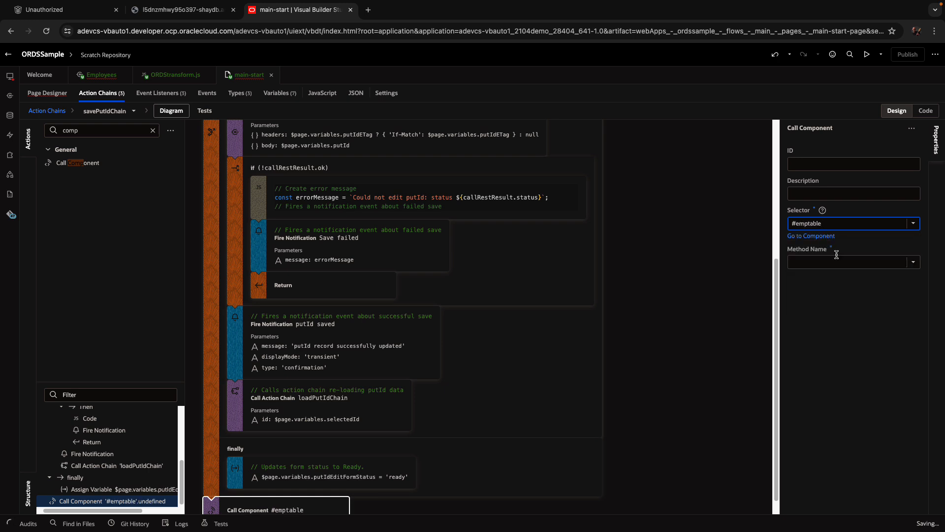
{"action": "type", "text": "refresh"}
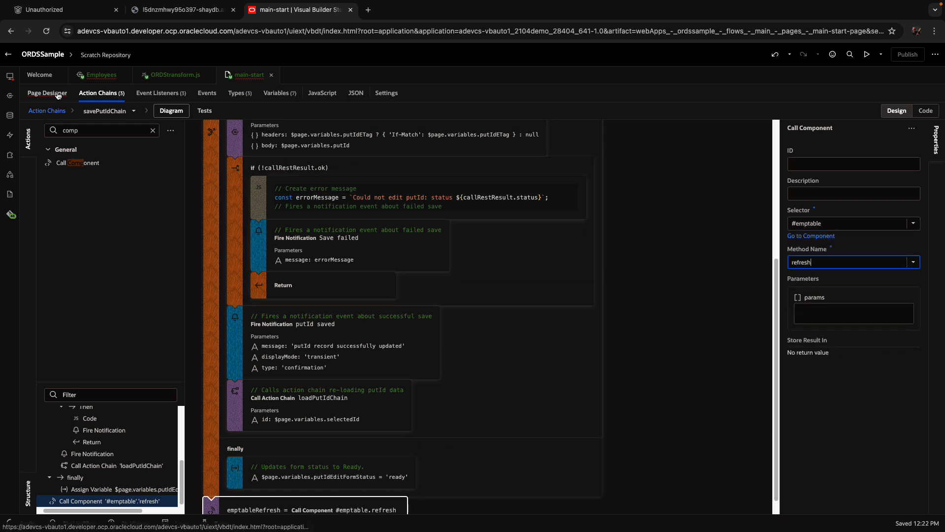
{"action": "left_click", "coordinate": [46, 93]}
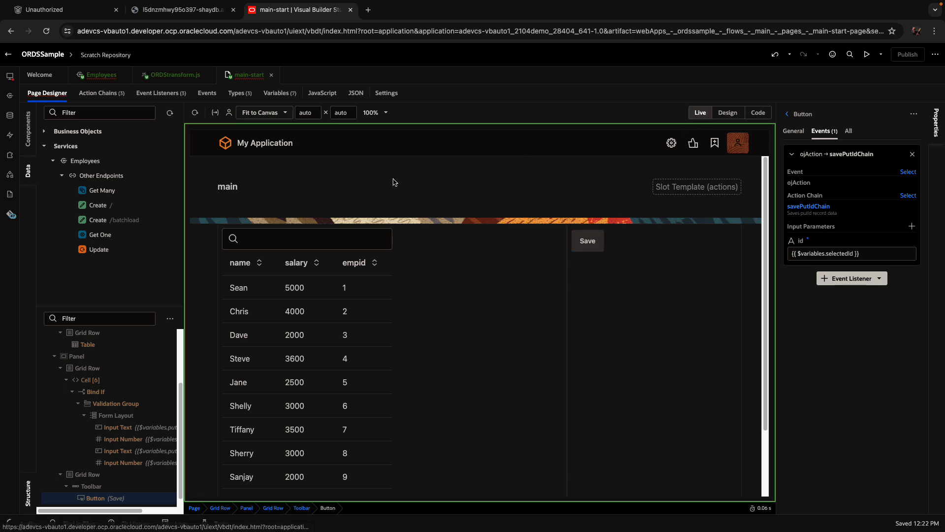
Reload the live preview, search employees for 'jane' and select Jane's row
{"action": "left_click", "coordinate": [195, 113]}
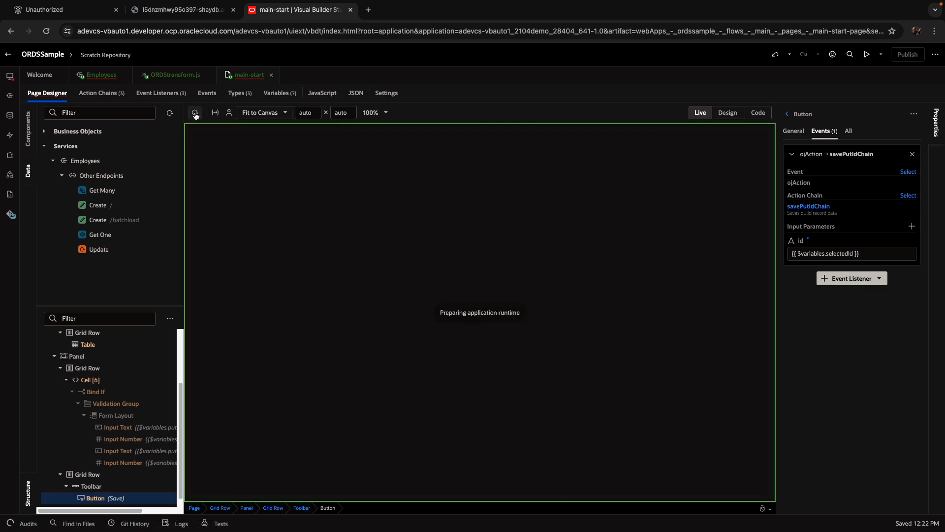
{"action": "left_click", "coordinate": [195, 112]}
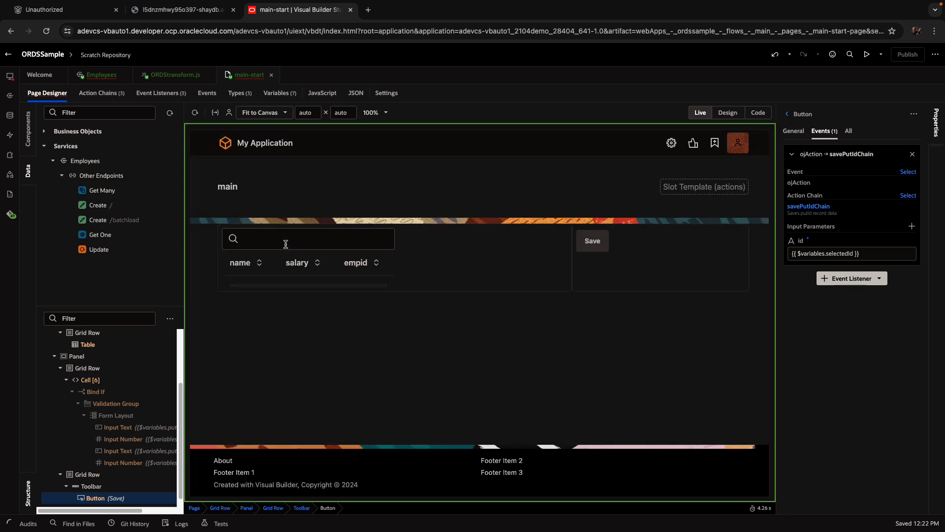
{"action": "left_click", "coordinate": [307, 239]}
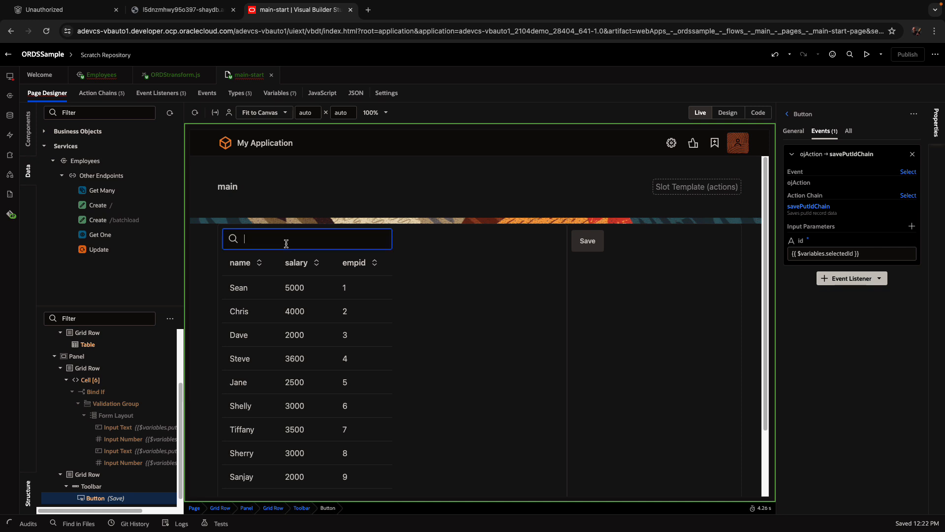
{"action": "type", "text": "ja"}
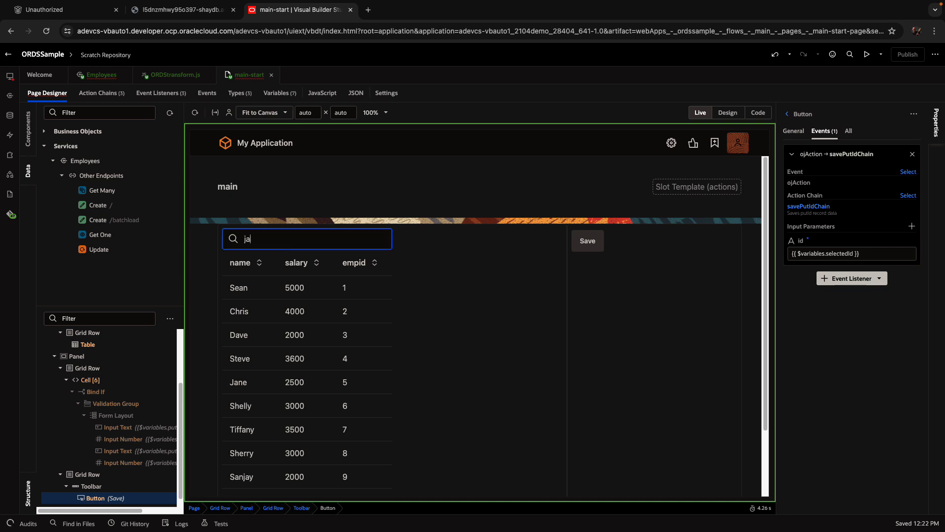
{"action": "type", "text": "ne"}
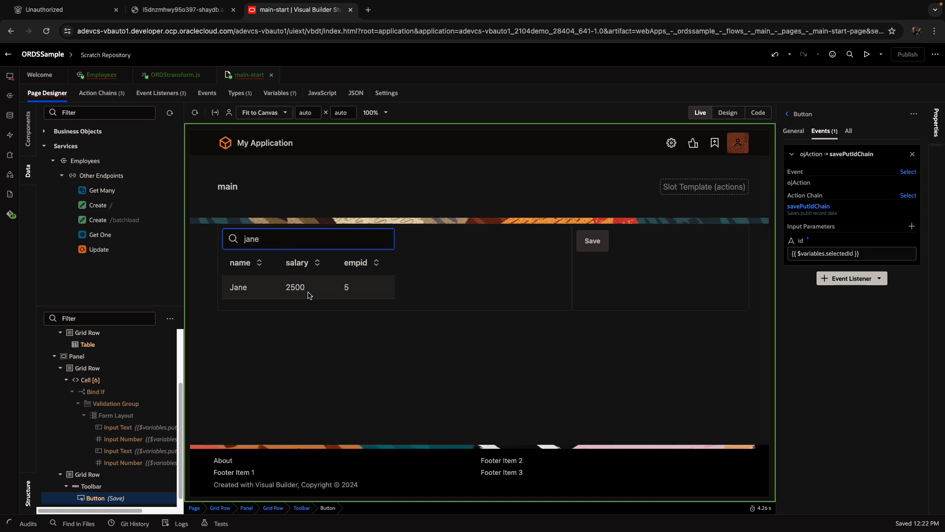
{"action": "left_click", "coordinate": [296, 287]}
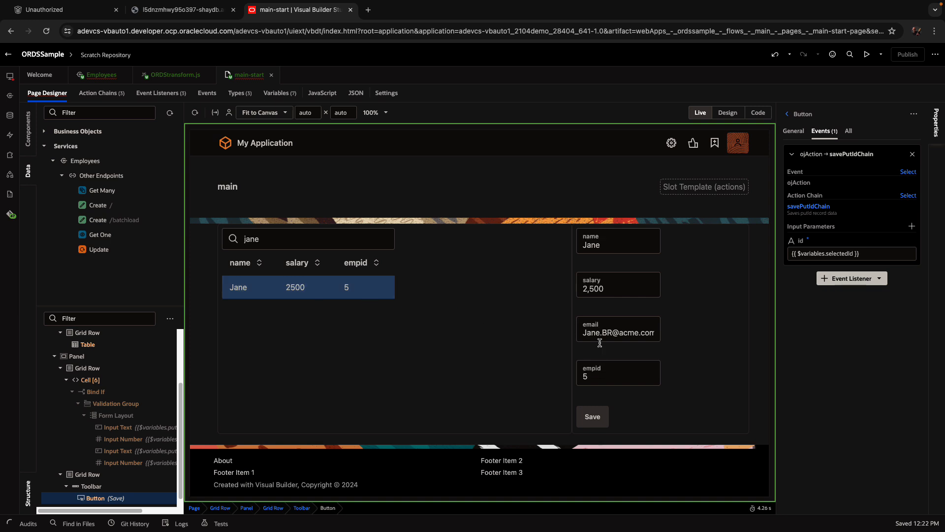
Change Jane's salary to 2,800, save, and dismiss the confirmation
{"action": "left_click", "coordinate": [617, 288]}
{"action": "type", "text": "2,800"}
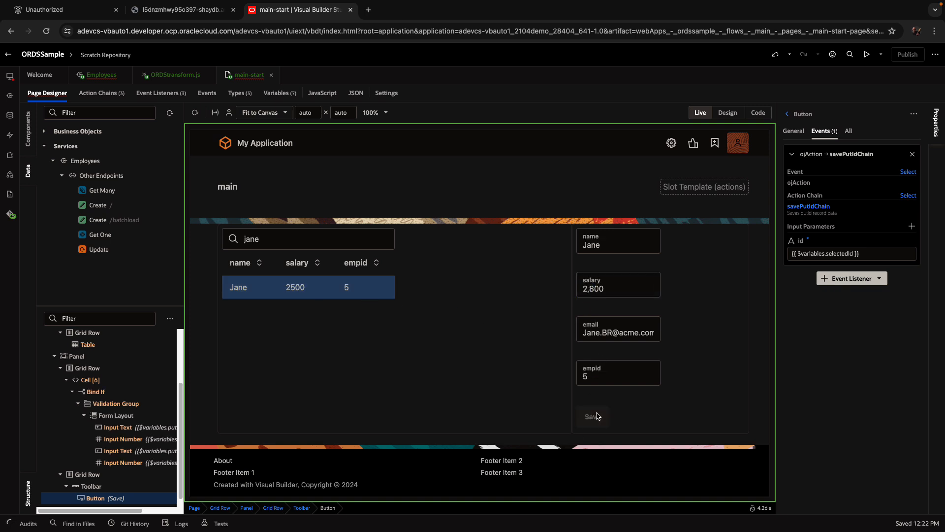
{"action": "left_click", "coordinate": [592, 416]}
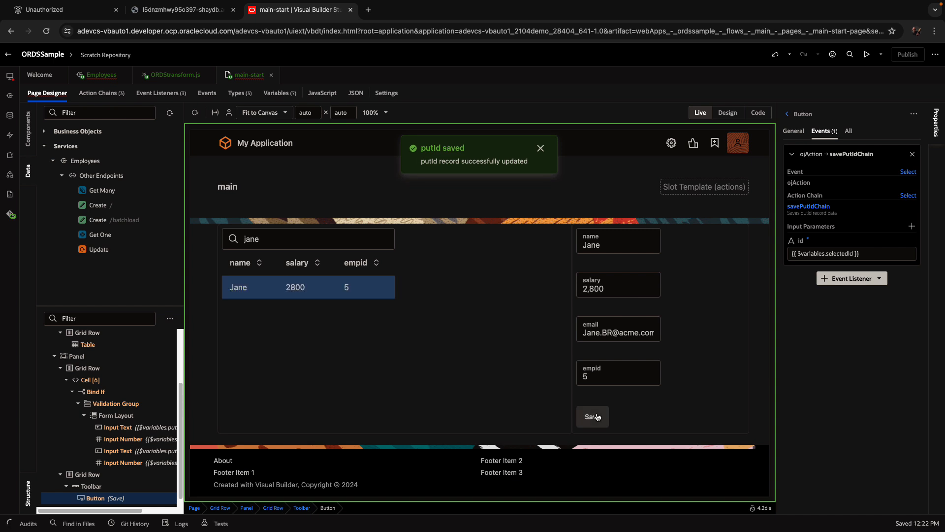
{"action": "mouse_move", "coordinate": [540, 148]}
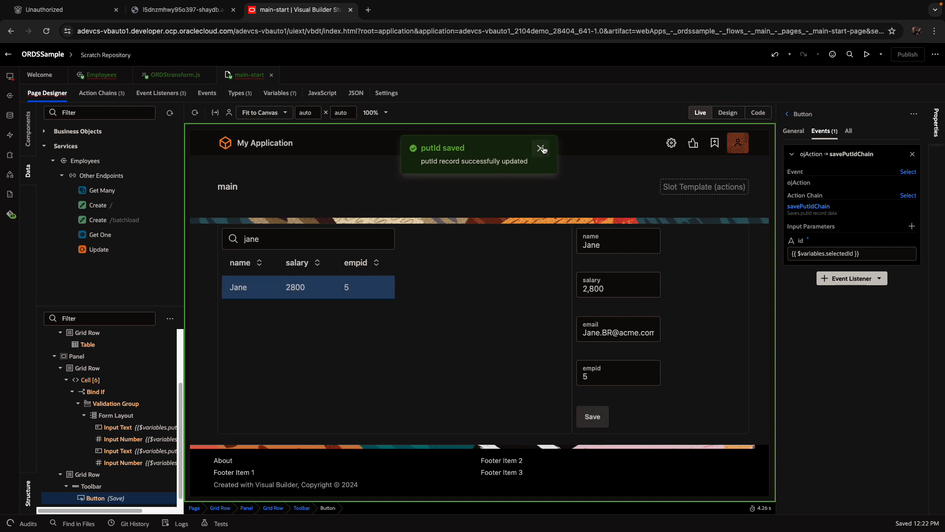
{"action": "left_click", "coordinate": [542, 148]}
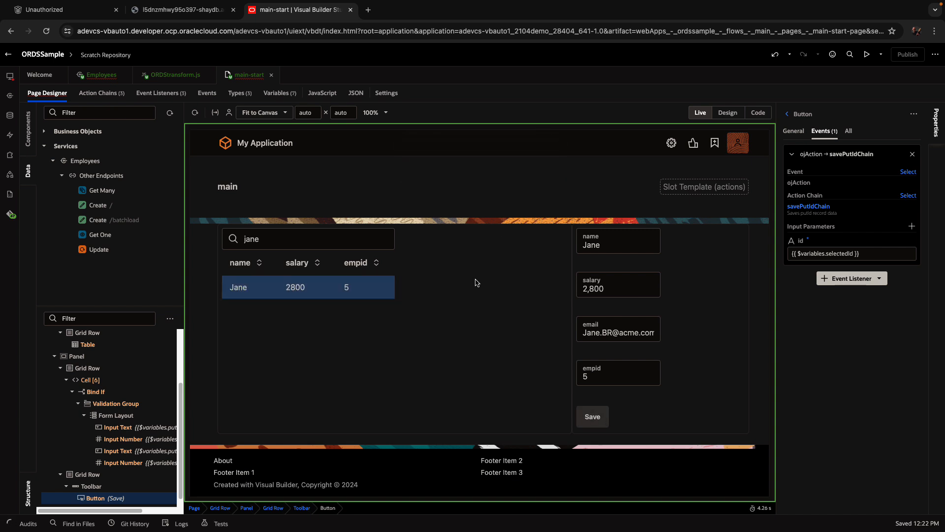